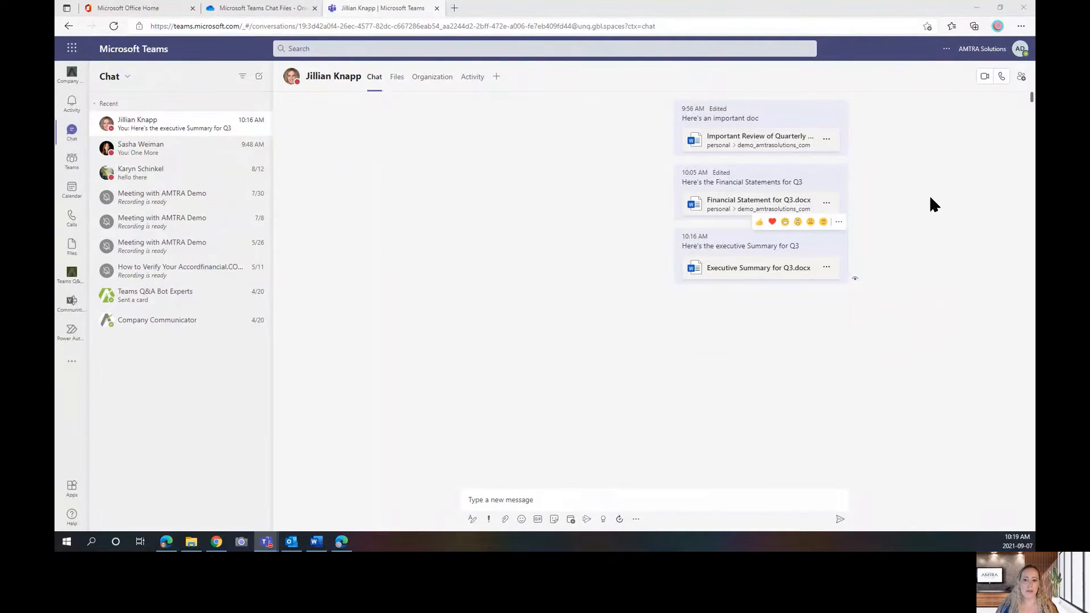
{"action": "mouse_move", "coordinate": [908, 176]}
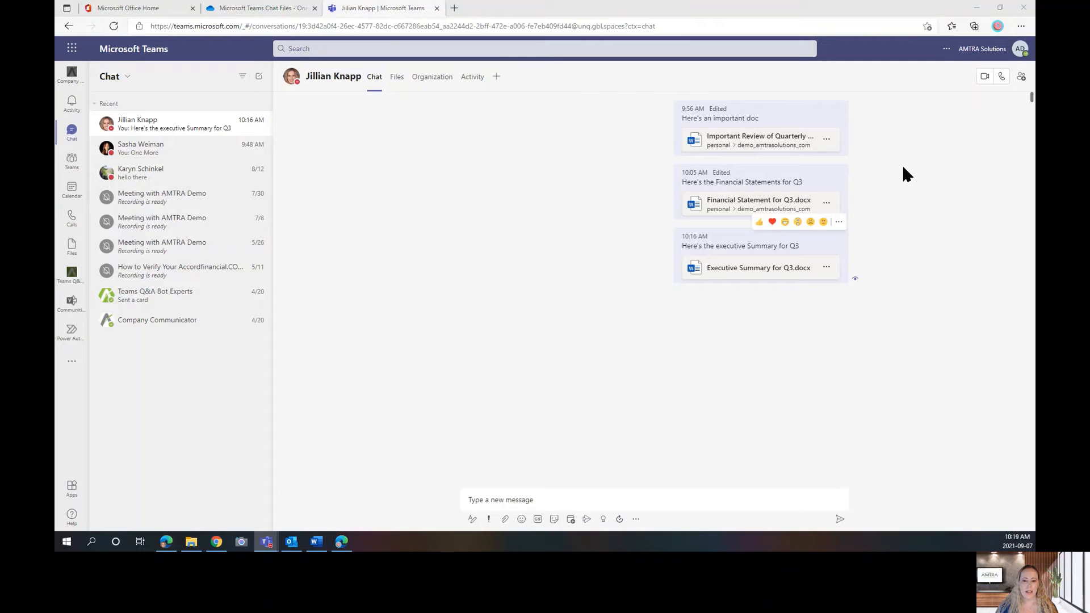
{"action": "mouse_move", "coordinate": [882, 264]}
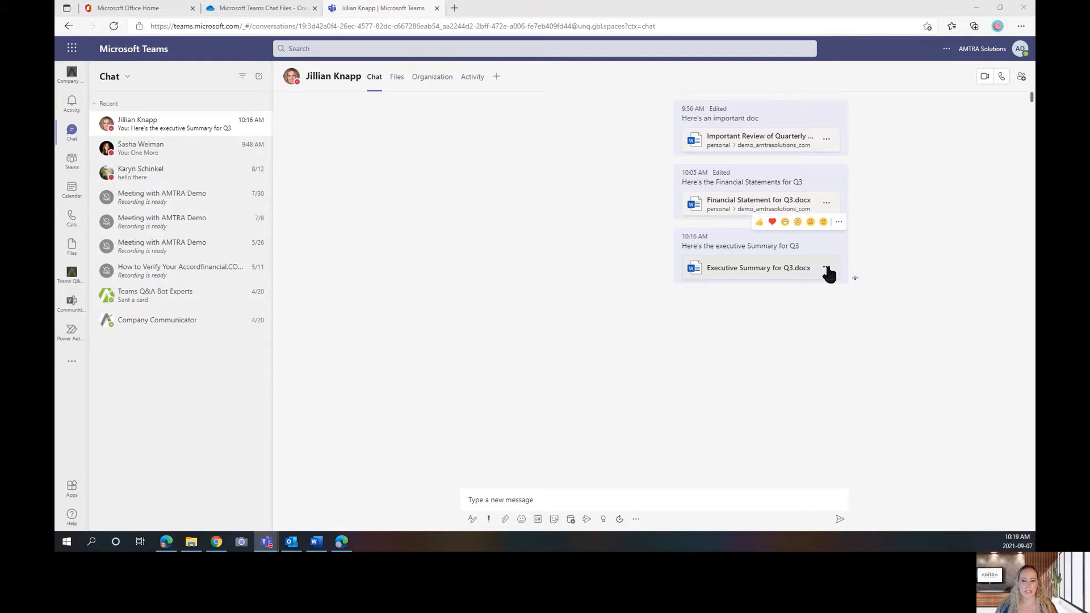
{"action": "mouse_move", "coordinate": [831, 239]}
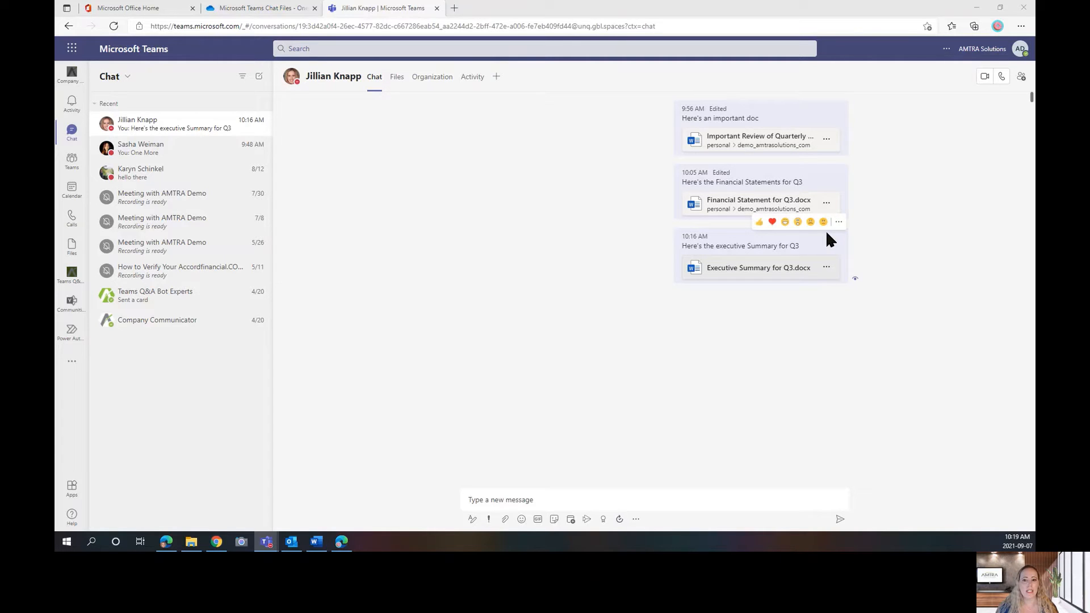
{"action": "mouse_move", "coordinate": [816, 248]}
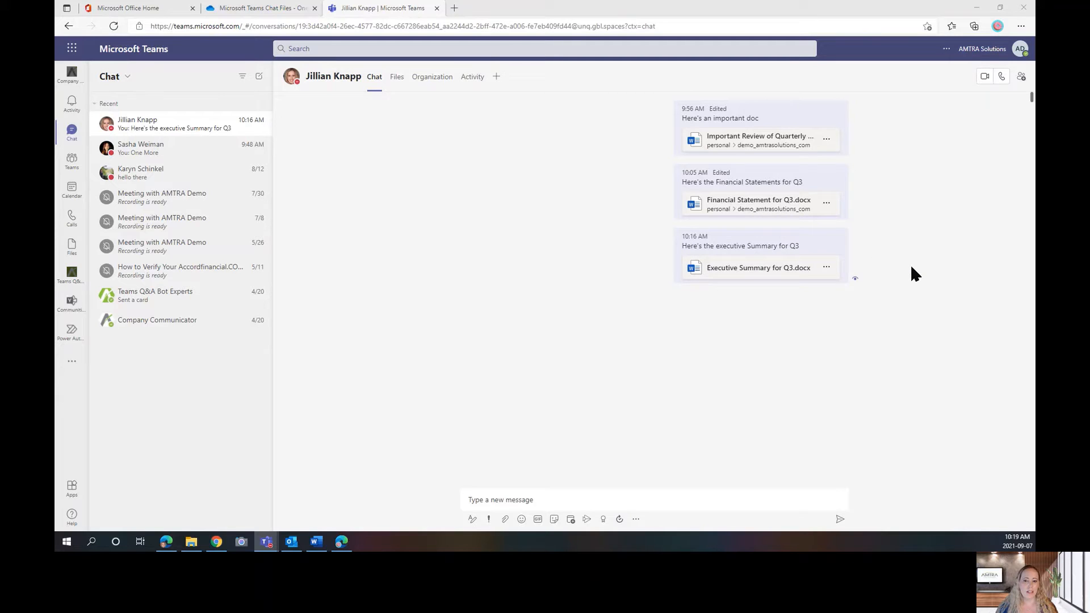
{"action": "mouse_move", "coordinate": [909, 271]}
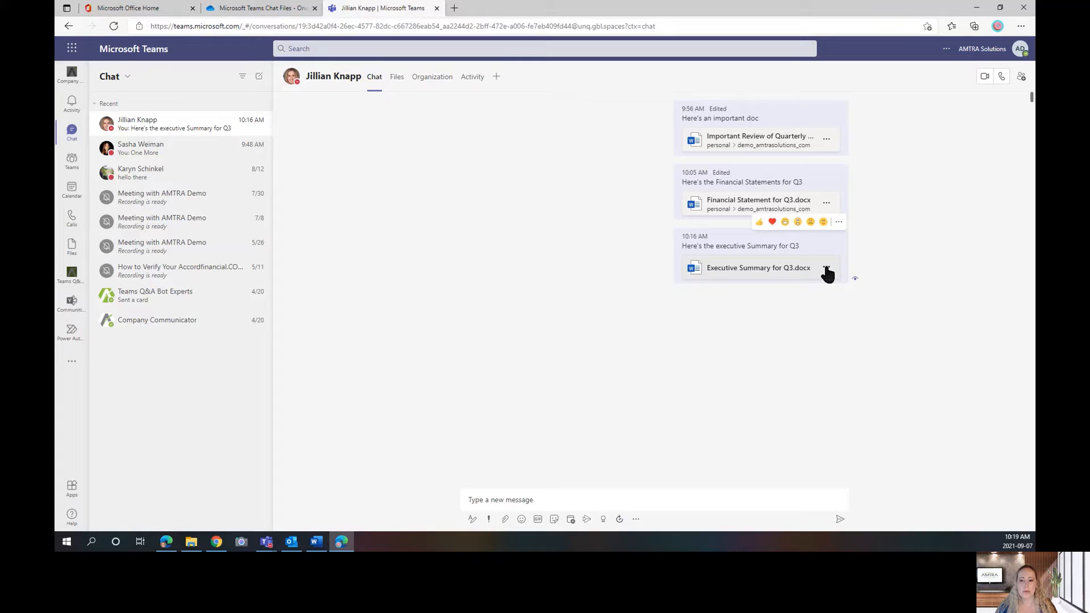
Inspect the Executive Summary for Q3.docx options in the chat's Files view, then return to the chat.
{"action": "left_click", "coordinate": [826, 268]}
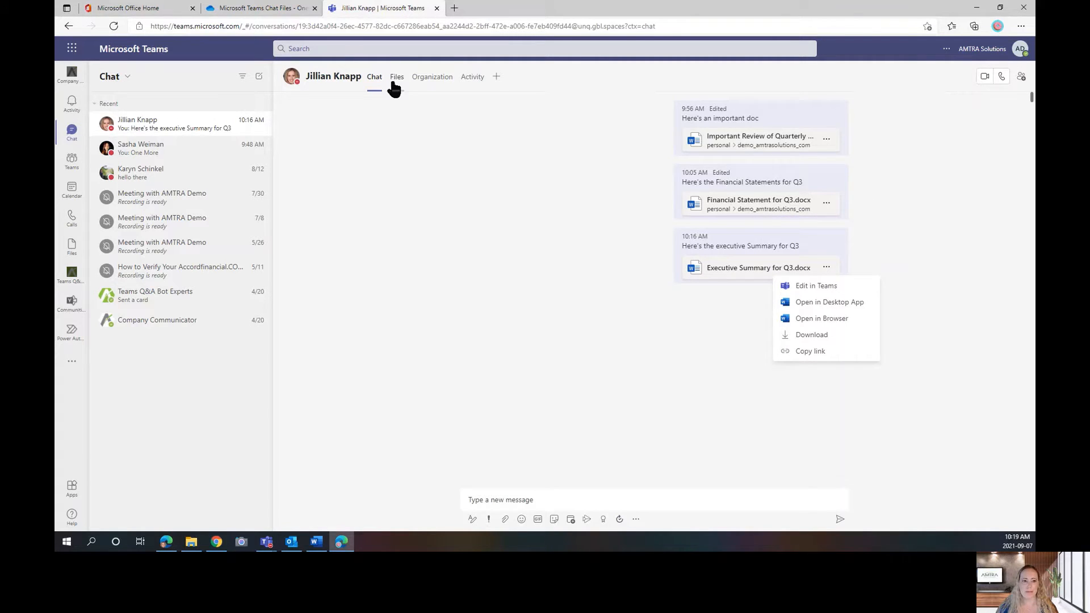
{"action": "left_click", "coordinate": [397, 77]}
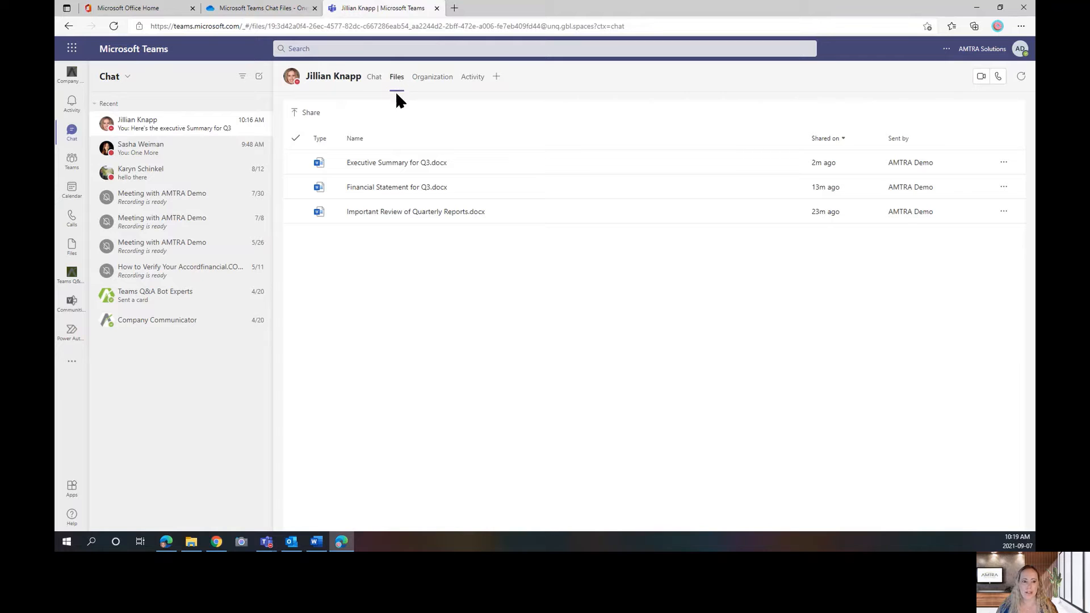
{"action": "left_click", "coordinate": [1004, 162]}
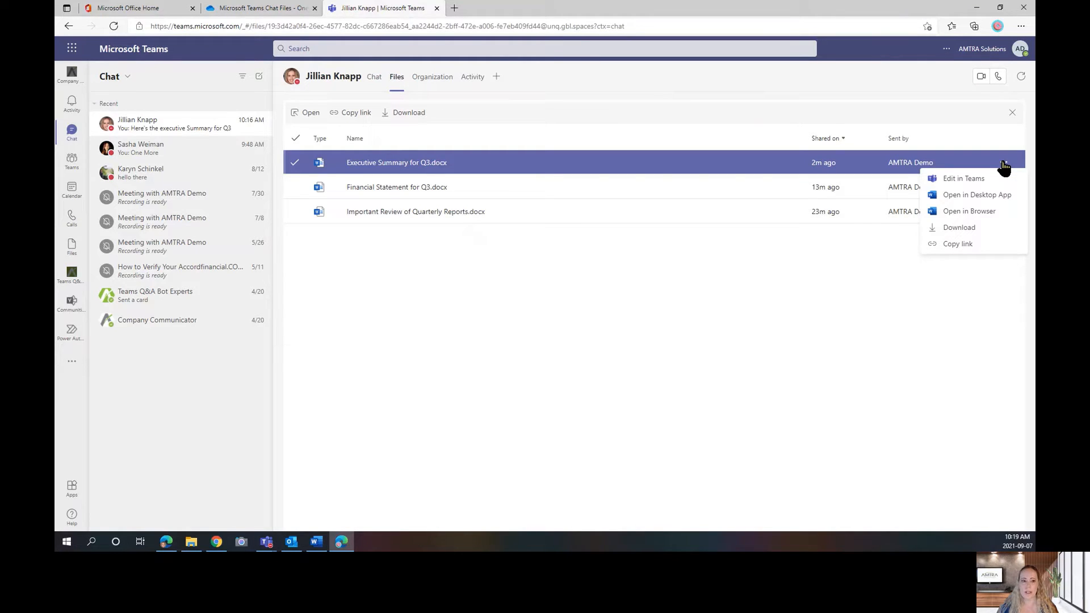
{"action": "left_click", "coordinate": [374, 77]}
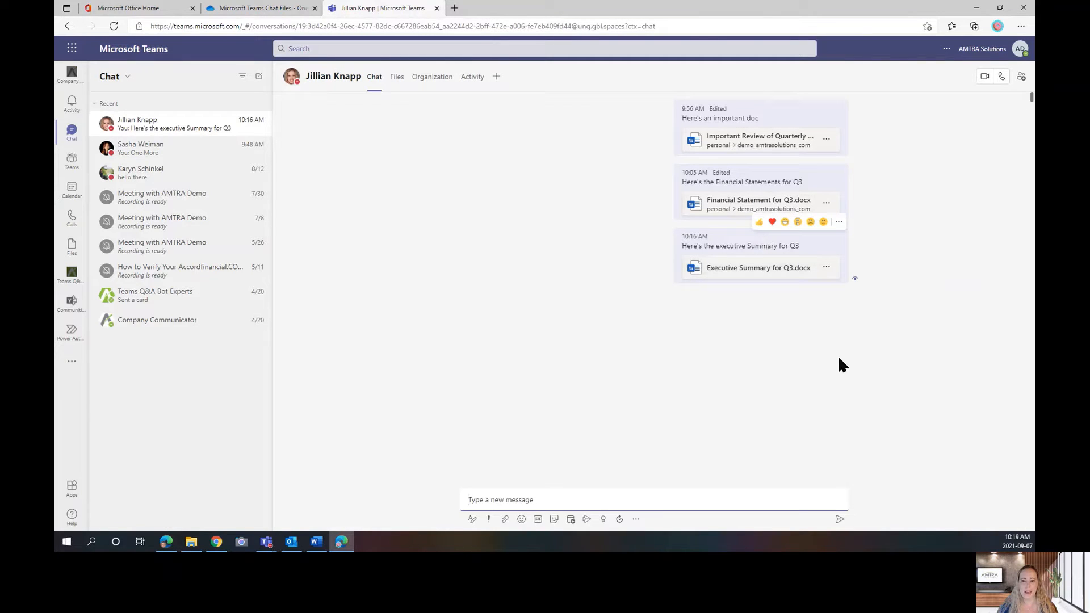
{"action": "mouse_move", "coordinate": [839, 225]}
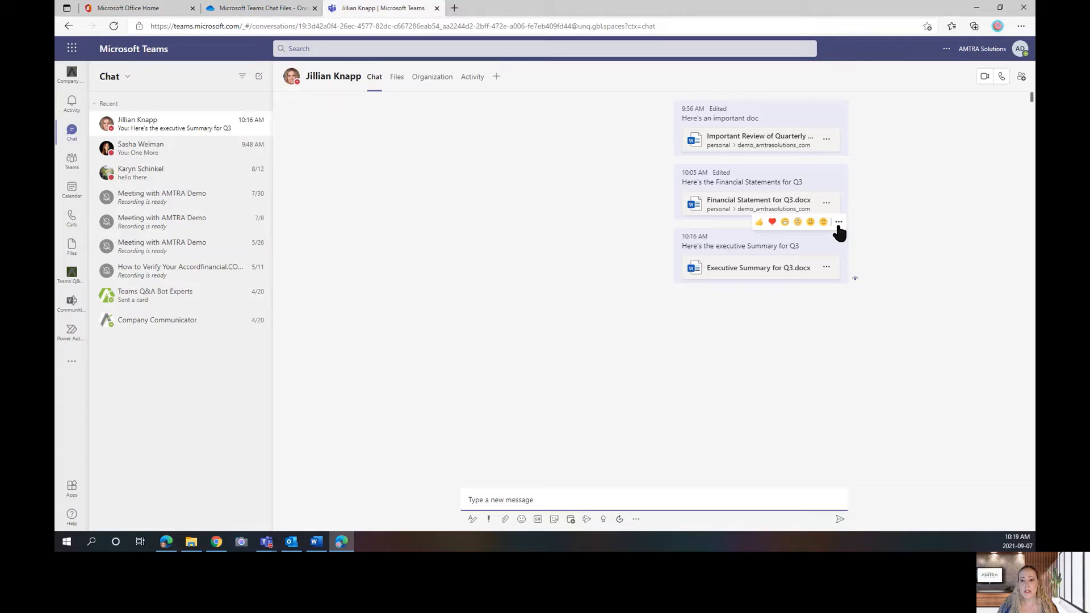
Edit the executive summary message, remove its attached document, and save.
{"action": "left_click", "coordinate": [839, 222]}
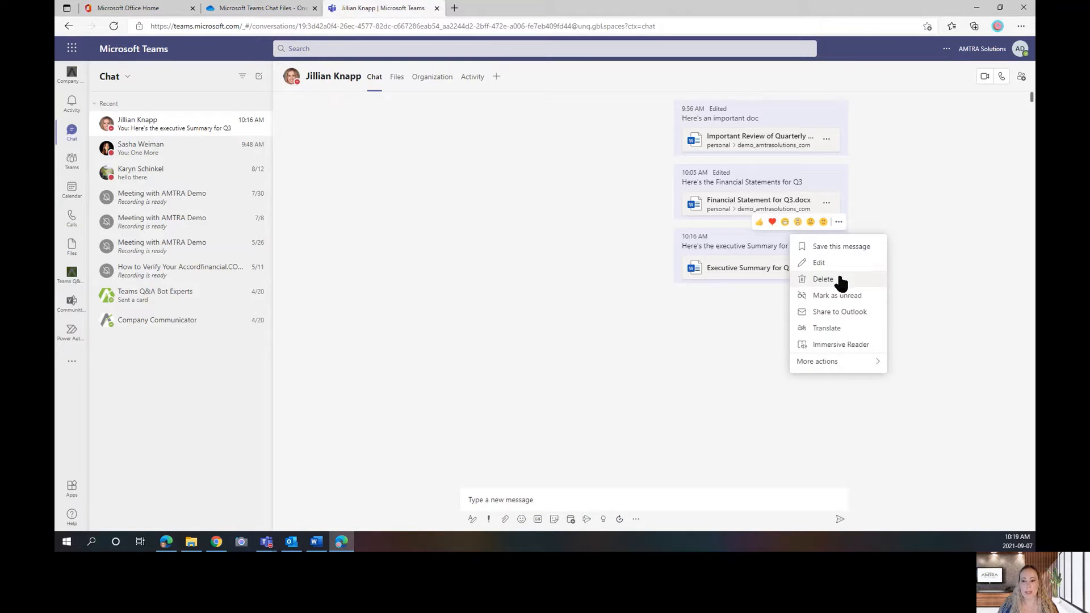
{"action": "mouse_move", "coordinate": [848, 282]}
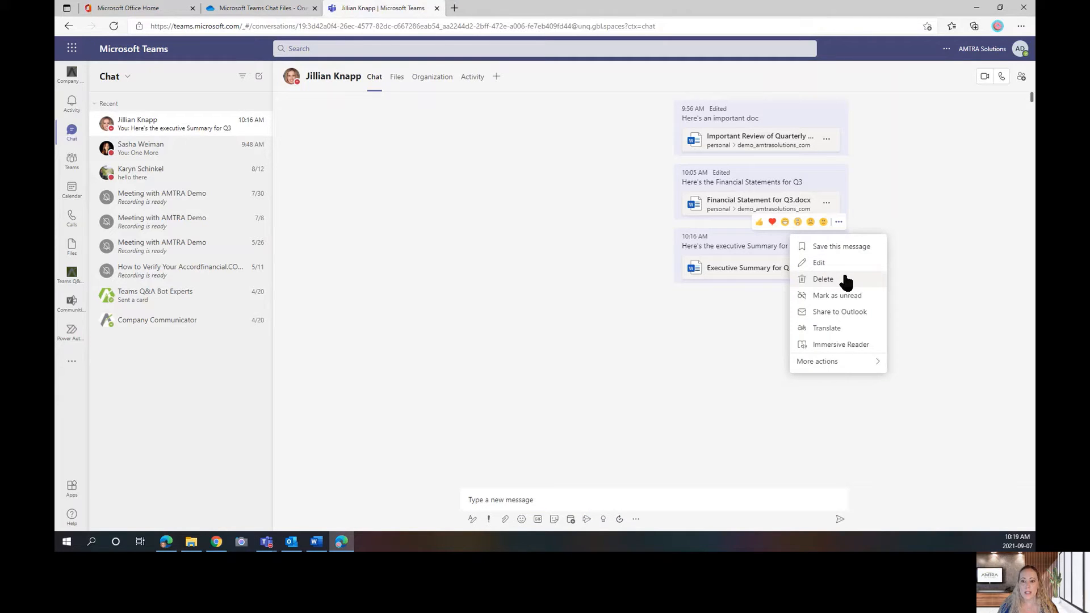
{"action": "left_click", "coordinate": [818, 262]}
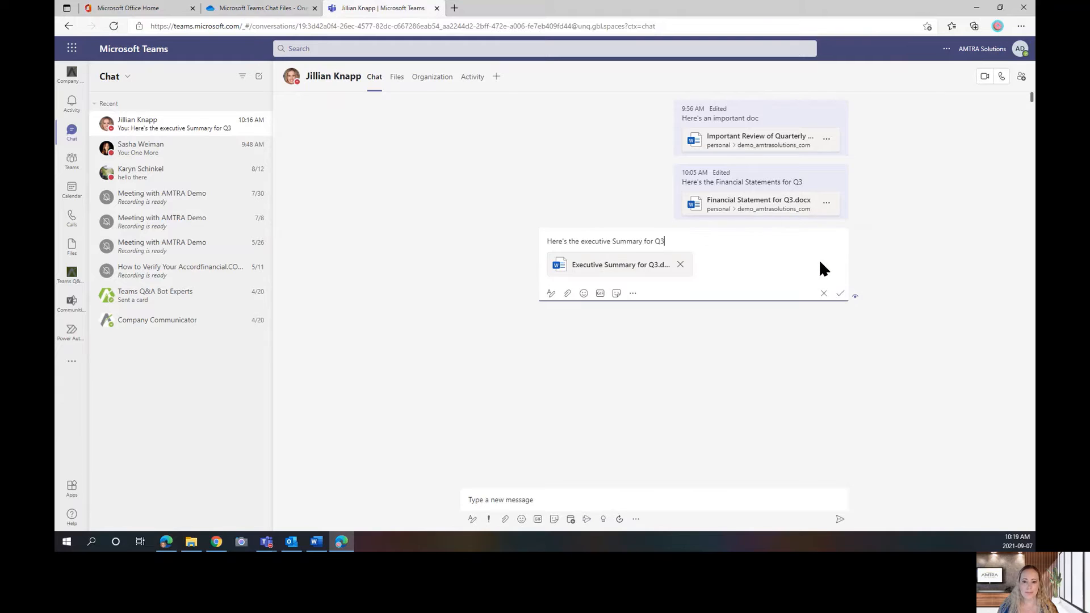
{"action": "mouse_move", "coordinate": [680, 264]}
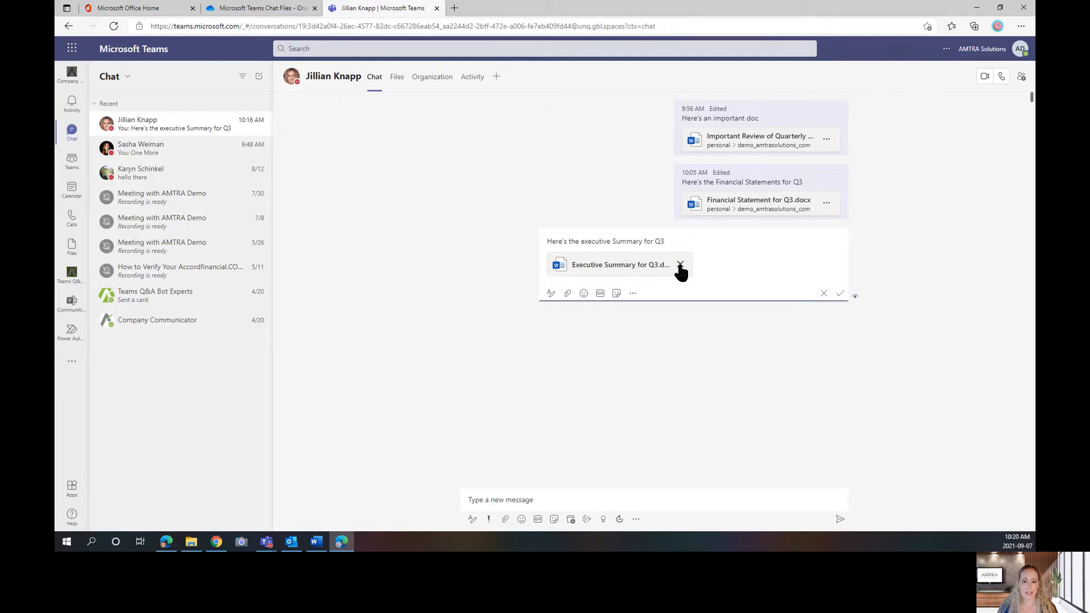
{"action": "left_click", "coordinate": [680, 264]}
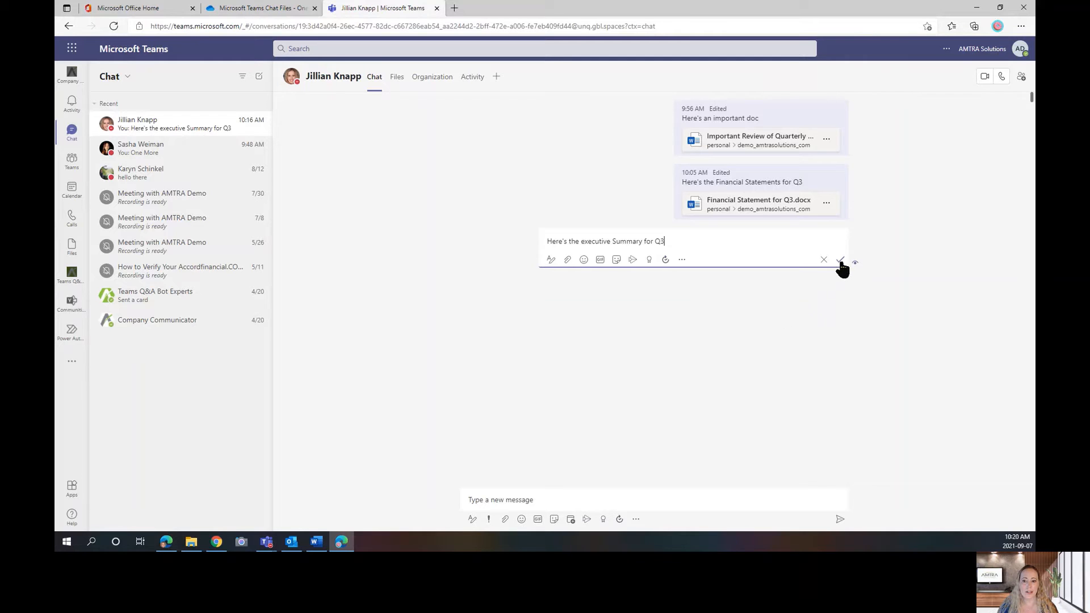
{"action": "left_click", "coordinate": [839, 260]}
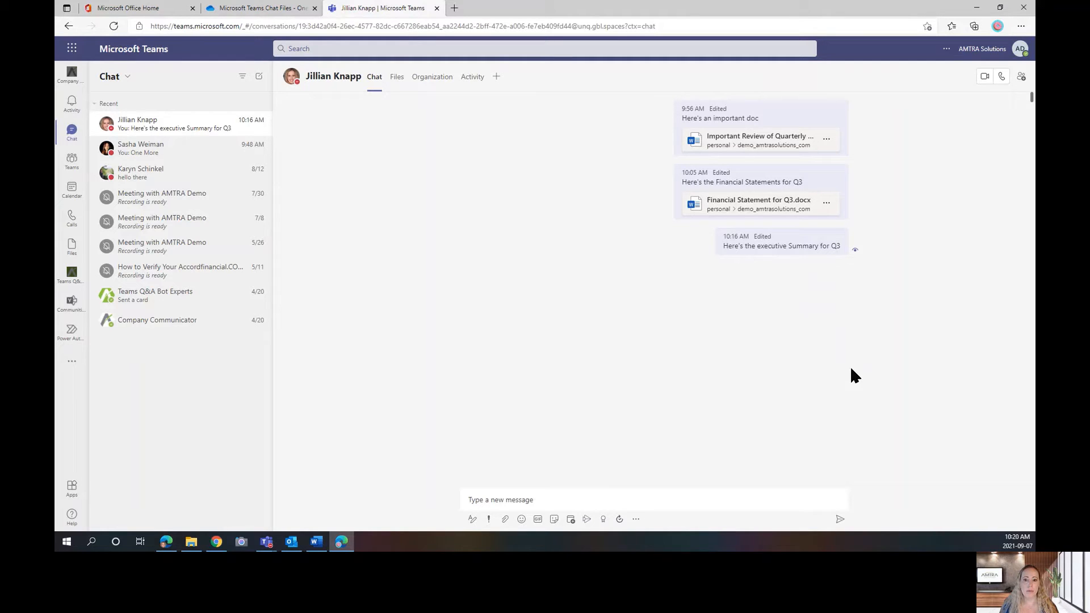
{"action": "mouse_move", "coordinate": [721, 255]}
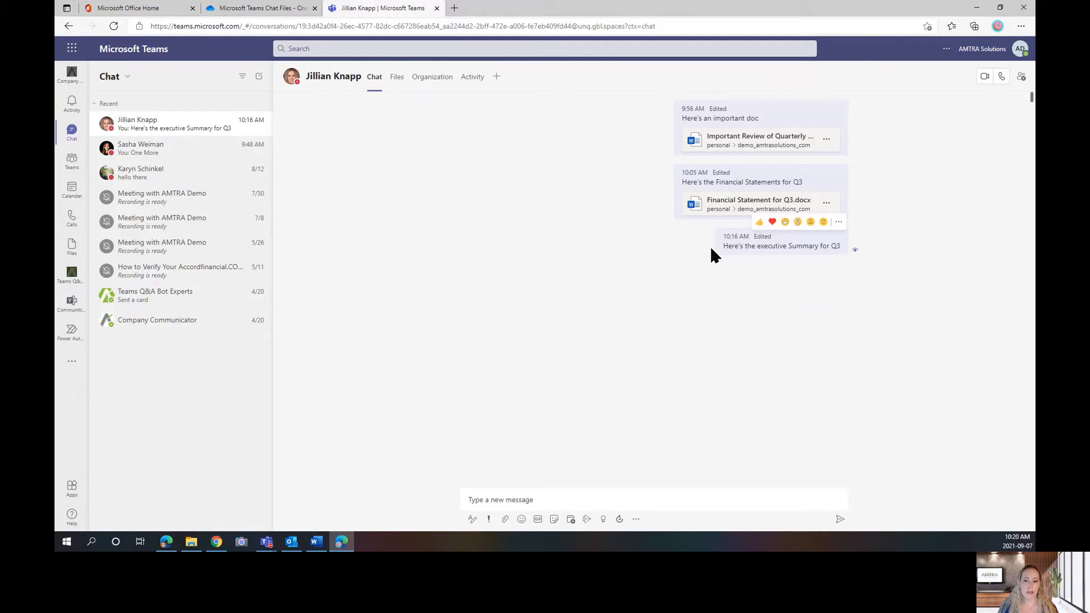
{"action": "mouse_move", "coordinate": [713, 277]}
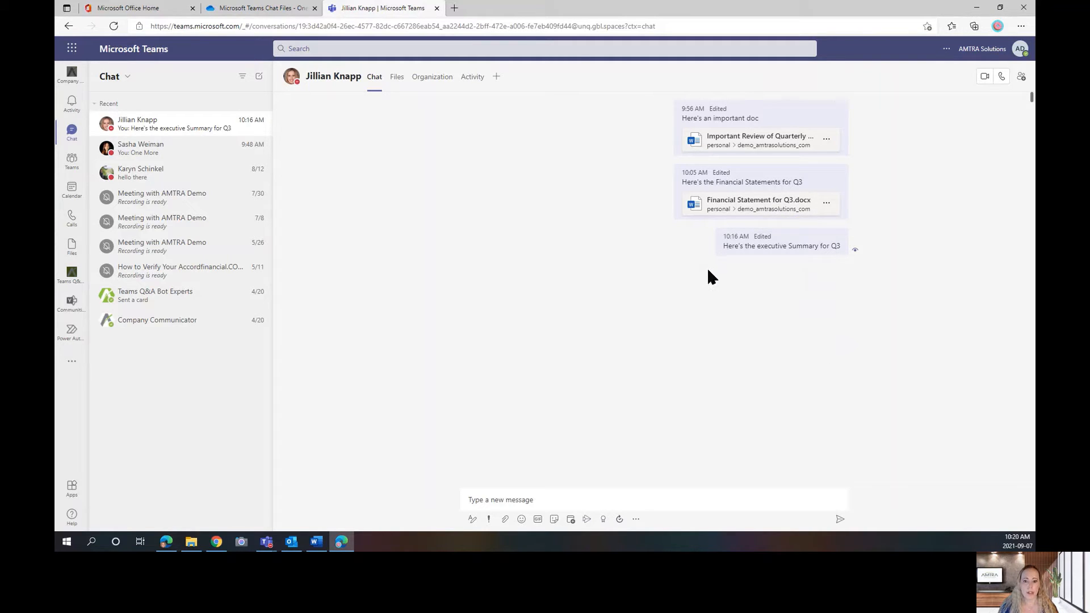
{"action": "mouse_move", "coordinate": [717, 277]}
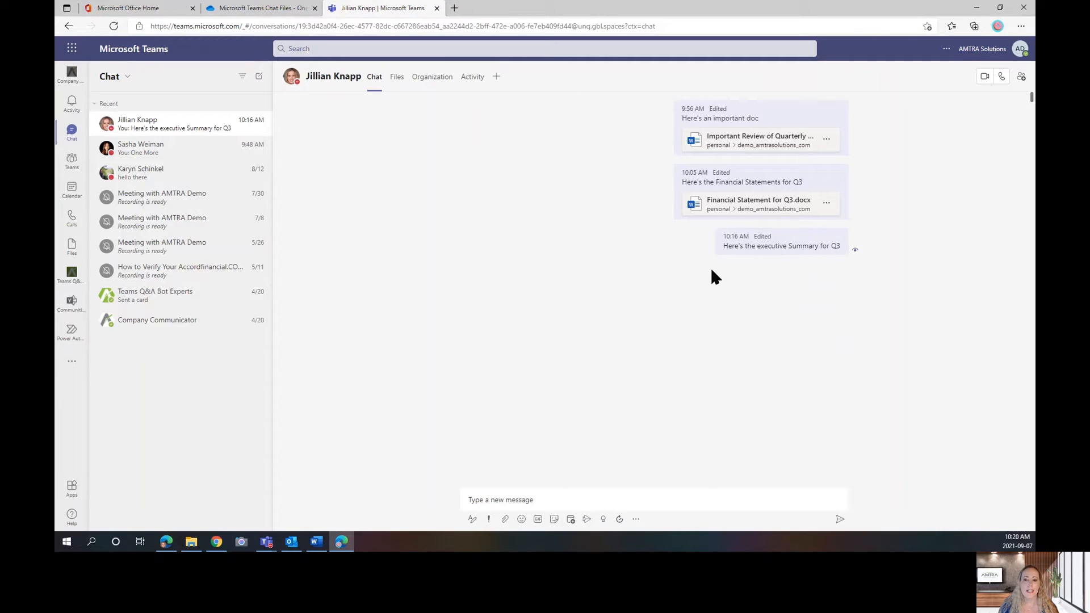
{"action": "mouse_move", "coordinate": [711, 268]}
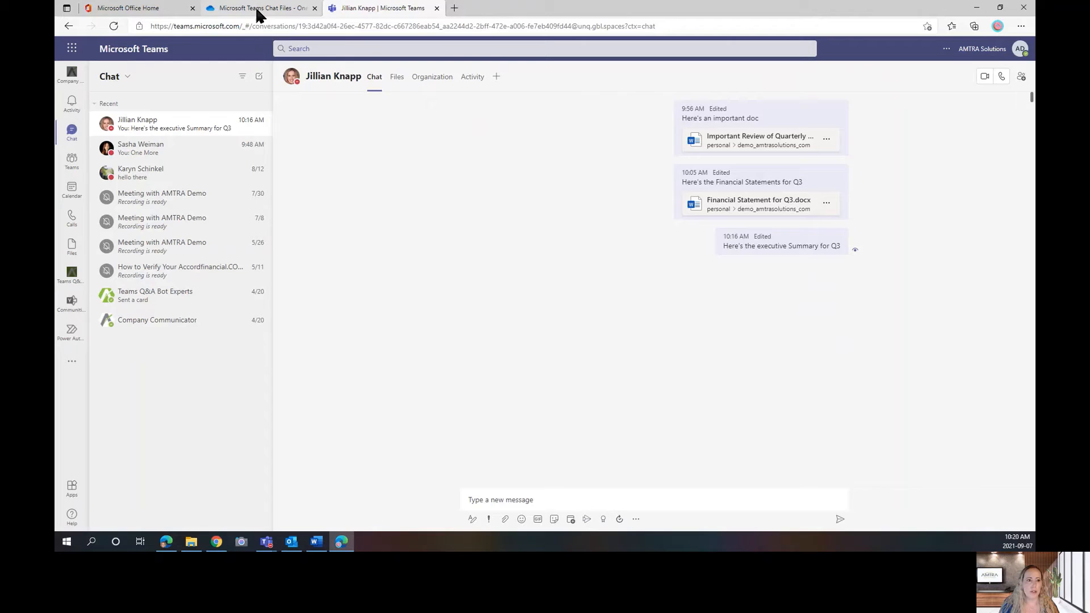
Restore Executive Summary for Q3.docx from the OneDrive recycle bin and return to My files.
{"action": "left_click", "coordinate": [261, 8]}
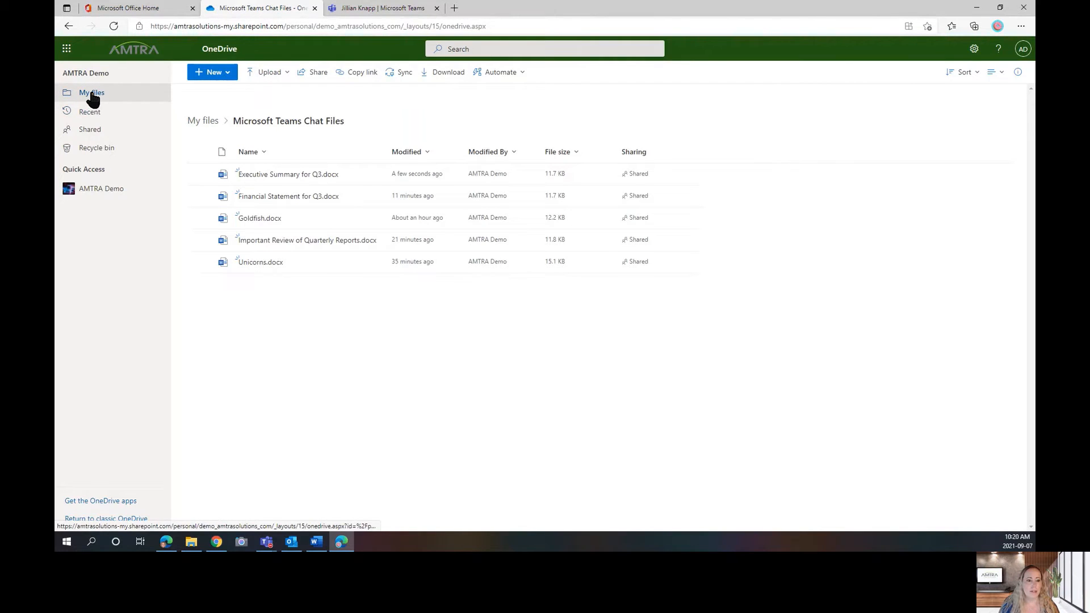
{"action": "left_click", "coordinate": [91, 92]}
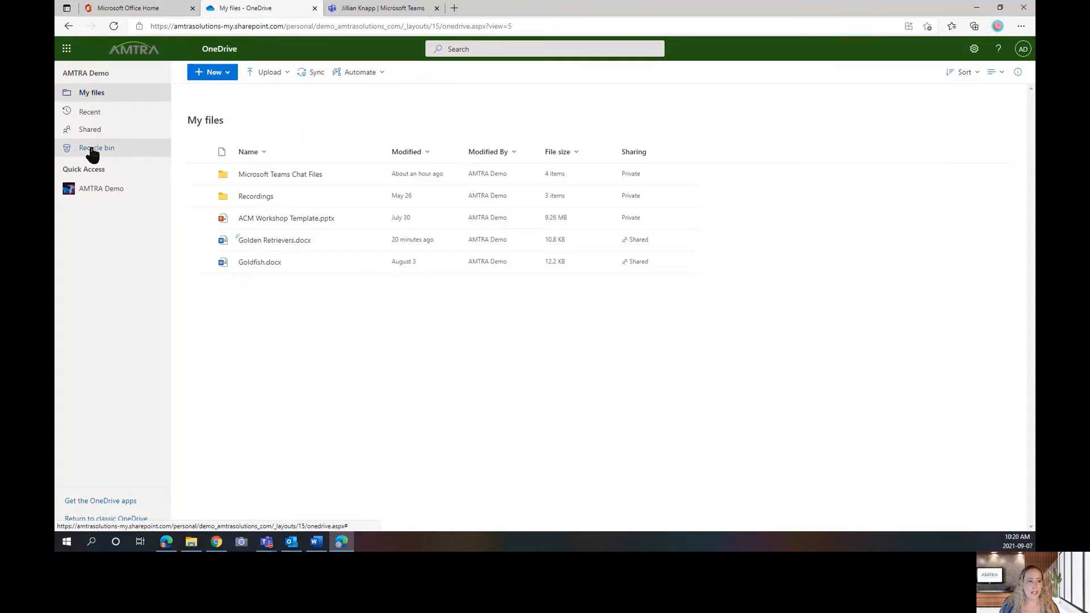
{"action": "left_click", "coordinate": [97, 147]}
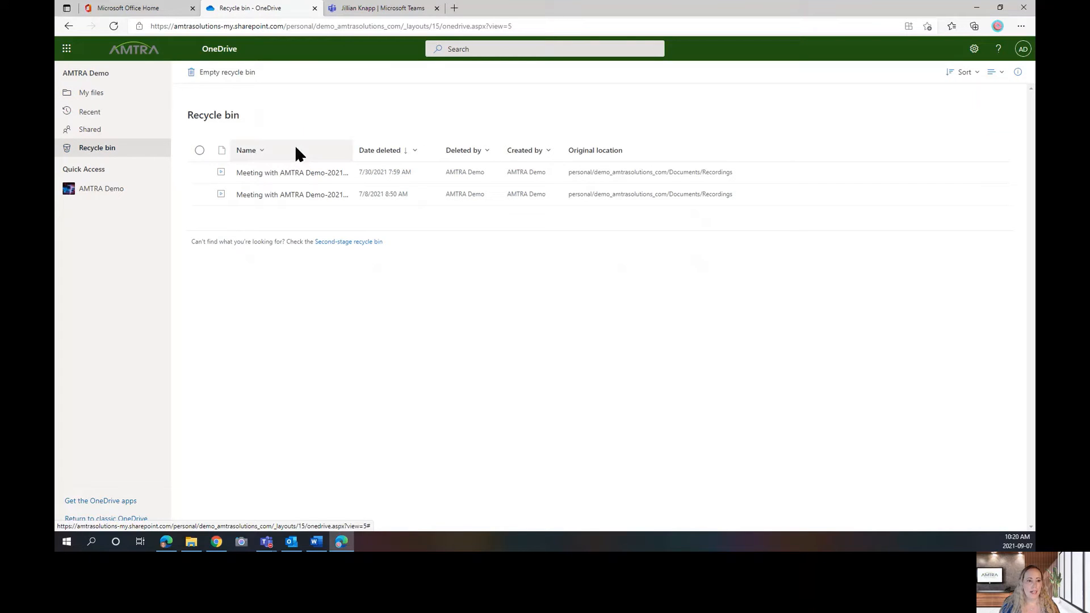
{"action": "mouse_move", "coordinate": [302, 139]}
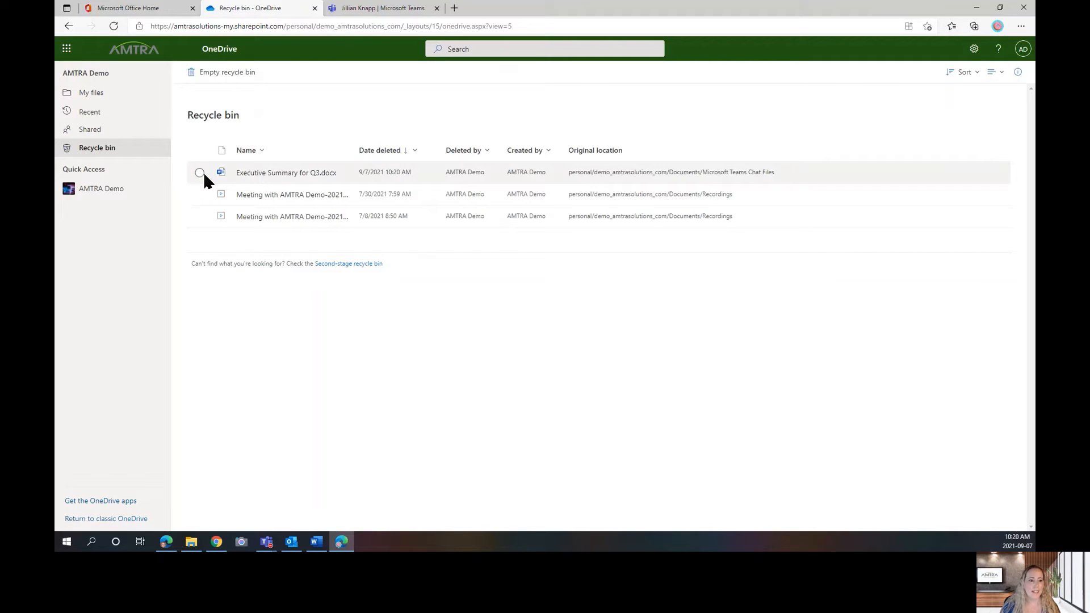
{"action": "left_click", "coordinate": [200, 173]}
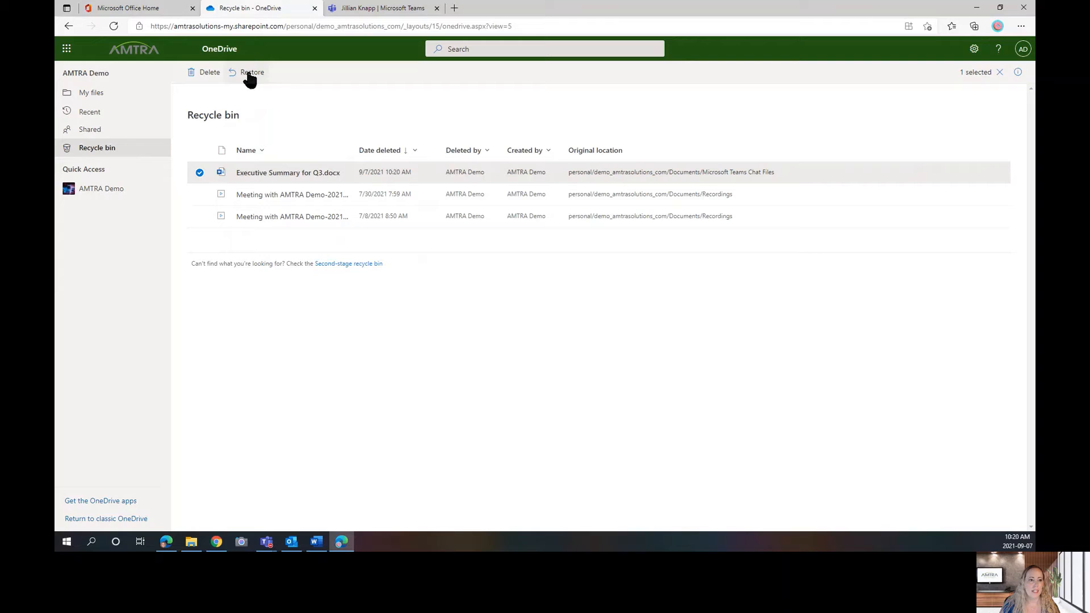
{"action": "left_click", "coordinate": [251, 72]}
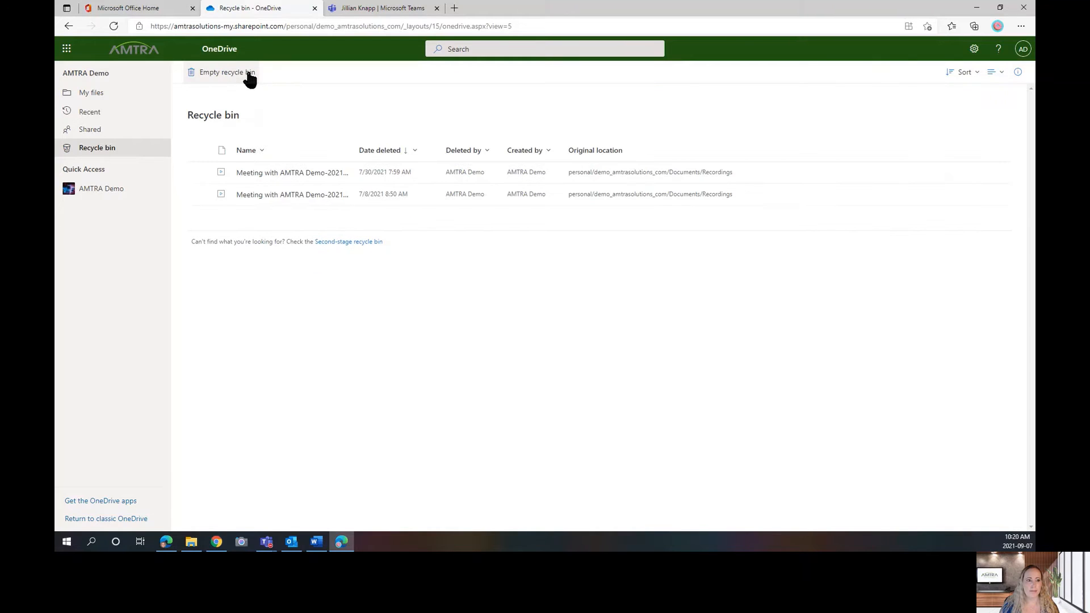
{"action": "mouse_move", "coordinate": [193, 90]}
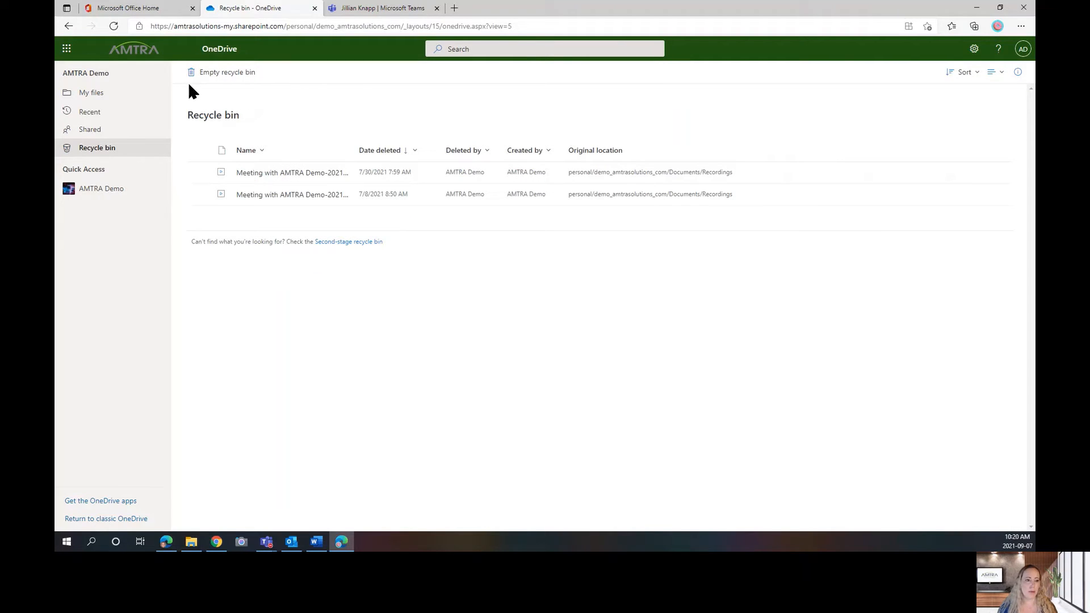
{"action": "mouse_move", "coordinate": [98, 94]}
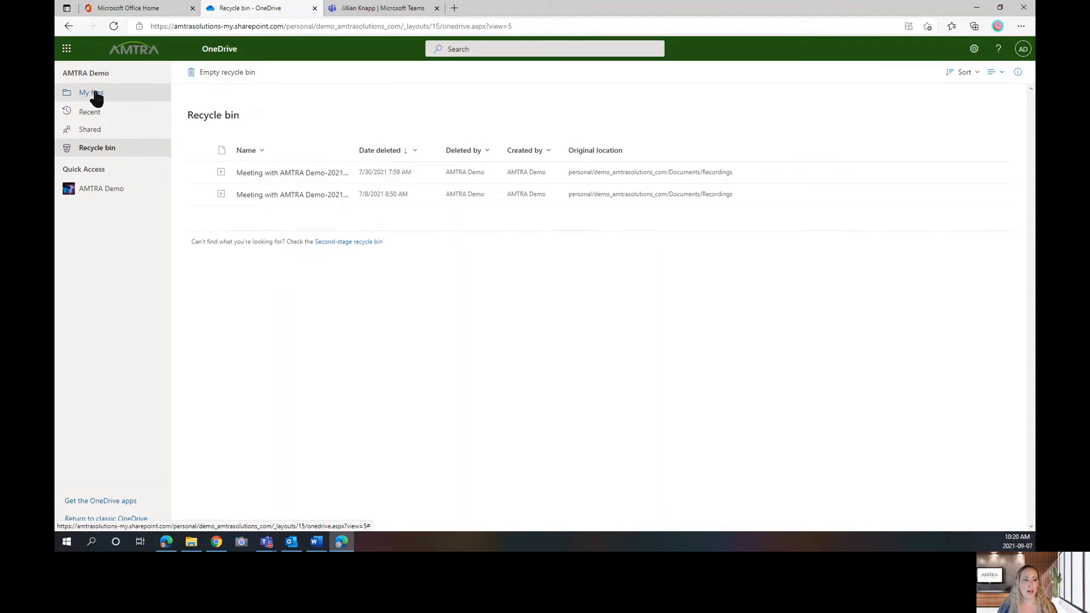
{"action": "left_click", "coordinate": [91, 93]}
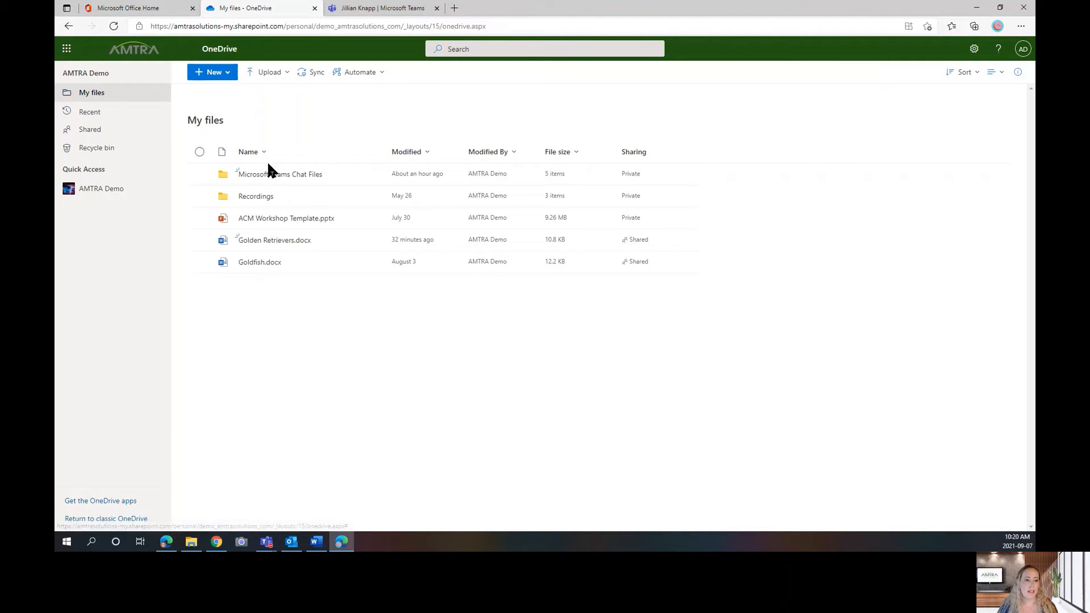
{"action": "mouse_move", "coordinate": [303, 181]}
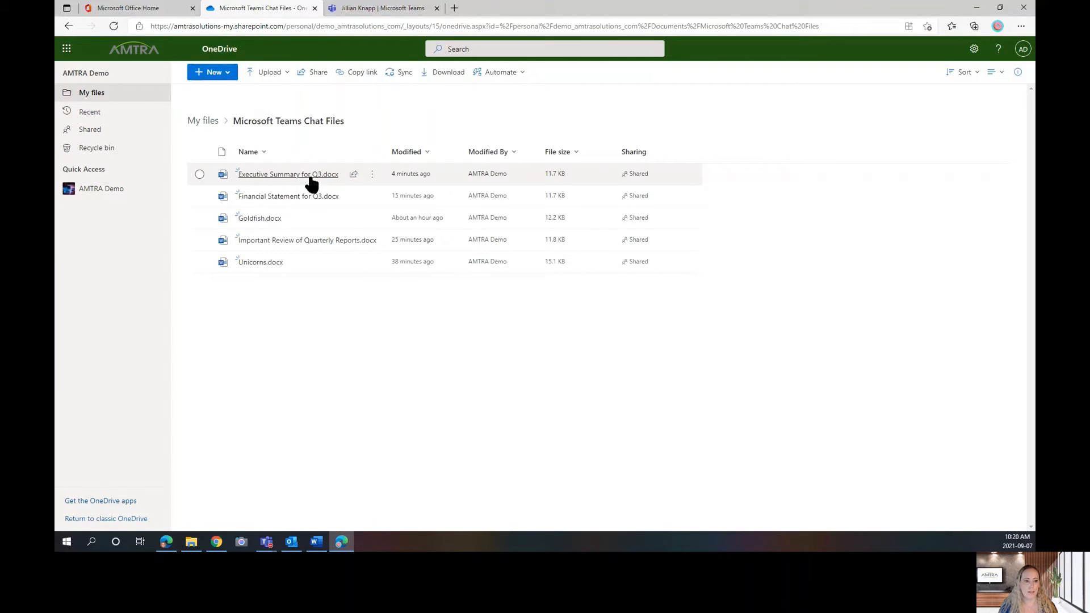
{"action": "mouse_move", "coordinate": [334, 190]}
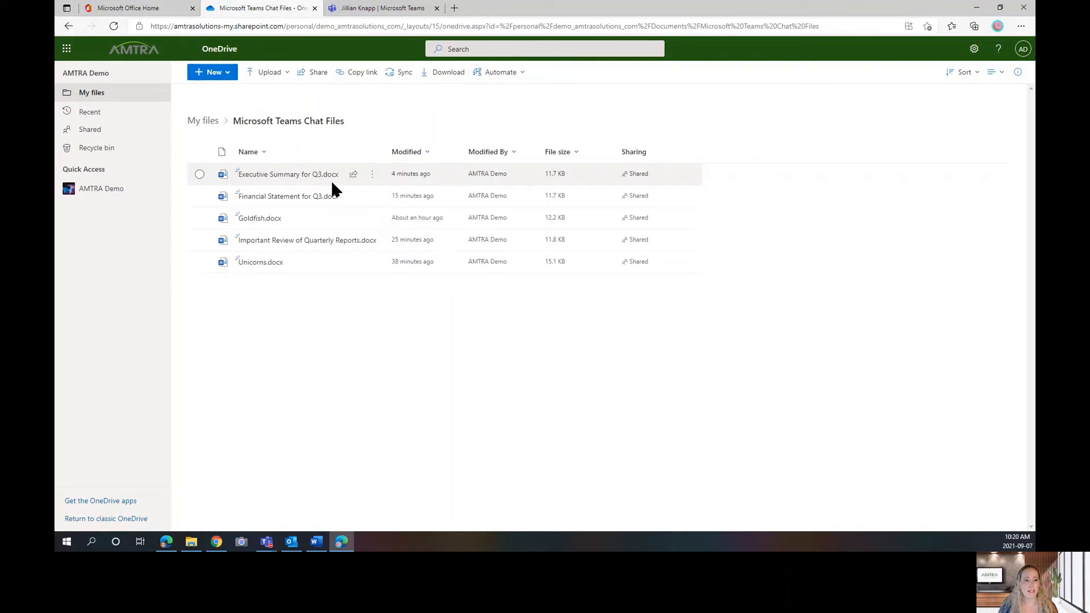
{"action": "mouse_move", "coordinate": [285, 174]}
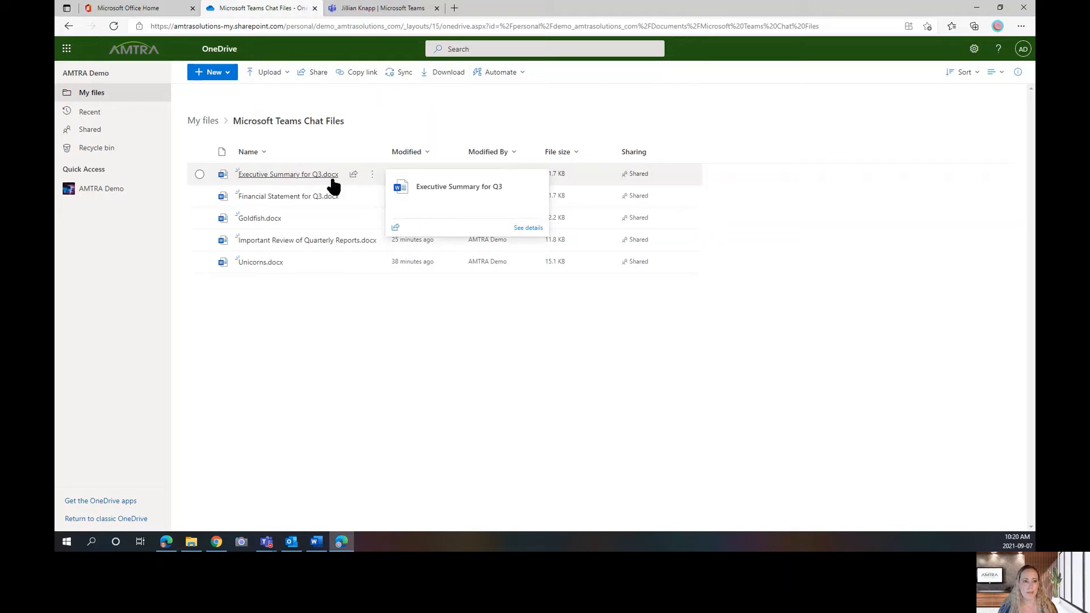
{"action": "left_click", "coordinate": [382, 8]}
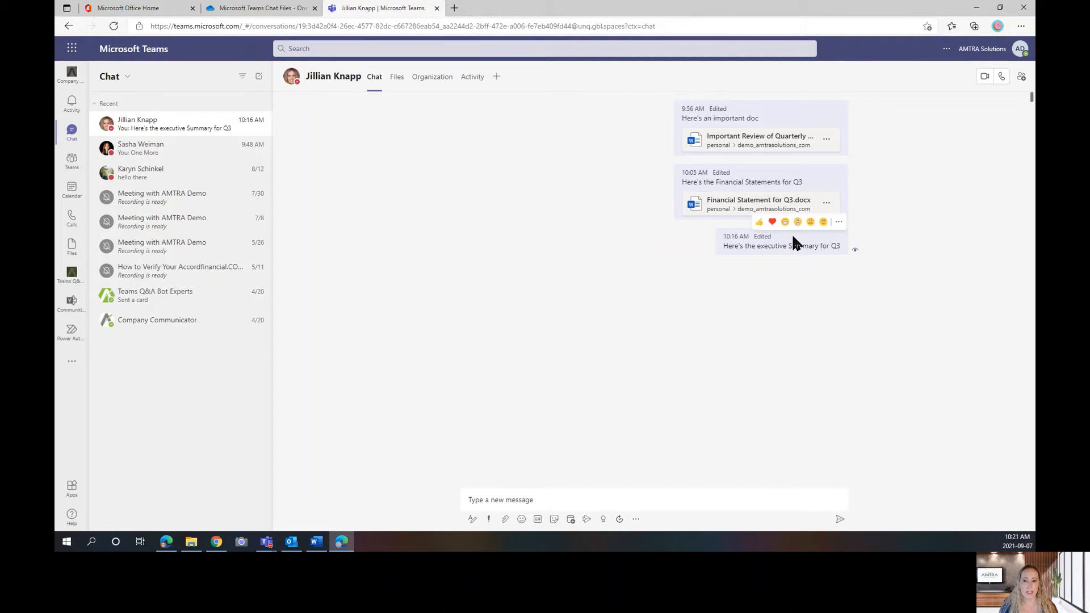
Edit the message to attach Executive Summary for Q3.docx from OneDrive's Microsoft Teams Chat Files.
{"action": "left_click", "coordinate": [839, 221]}
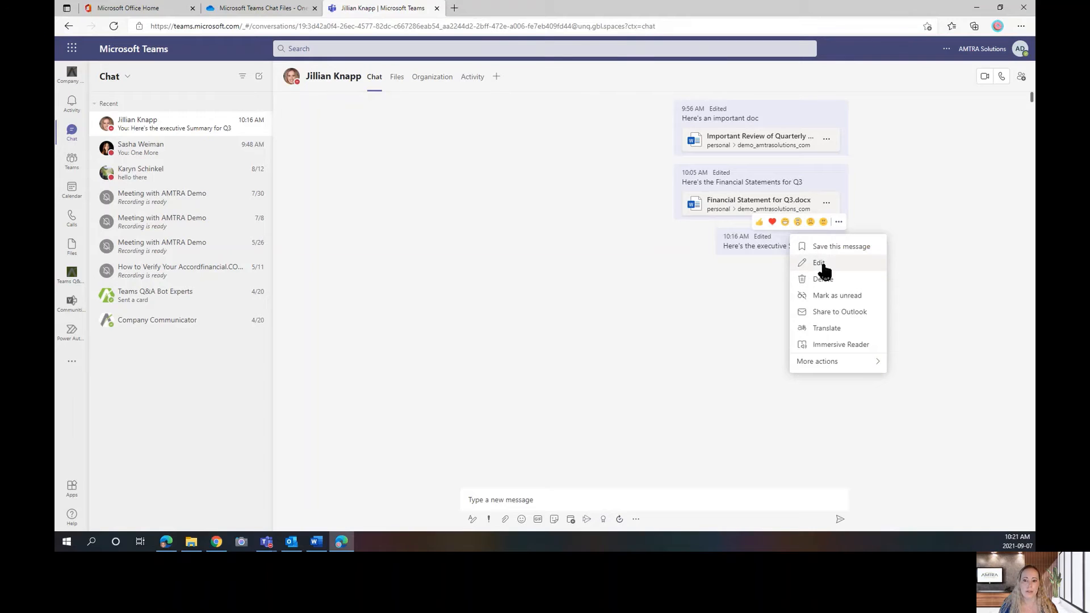
{"action": "left_click", "coordinate": [820, 262]}
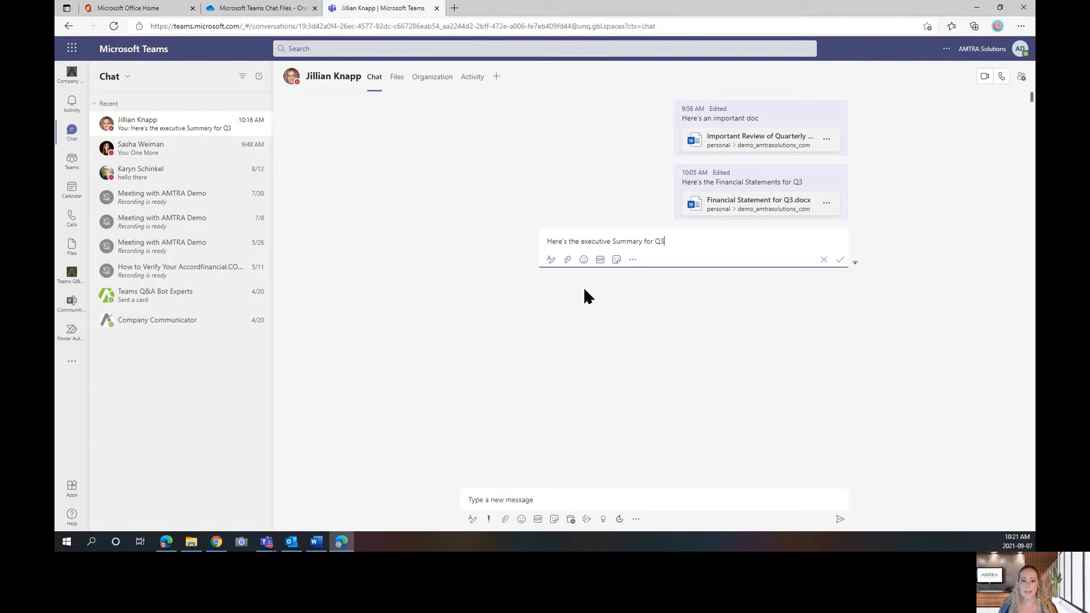
{"action": "left_click", "coordinate": [567, 259]}
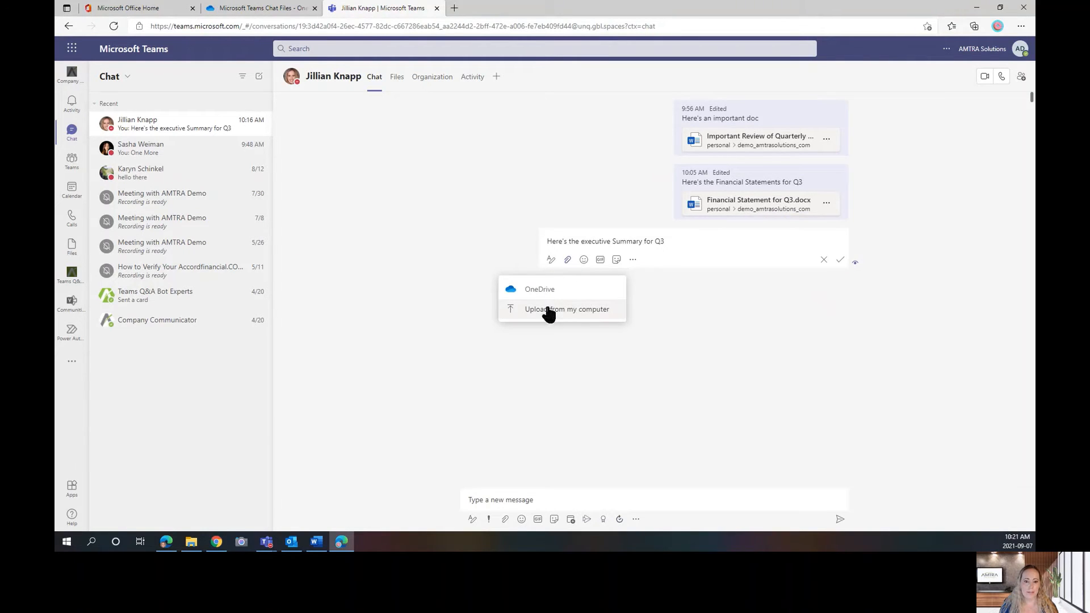
{"action": "left_click", "coordinate": [540, 289]}
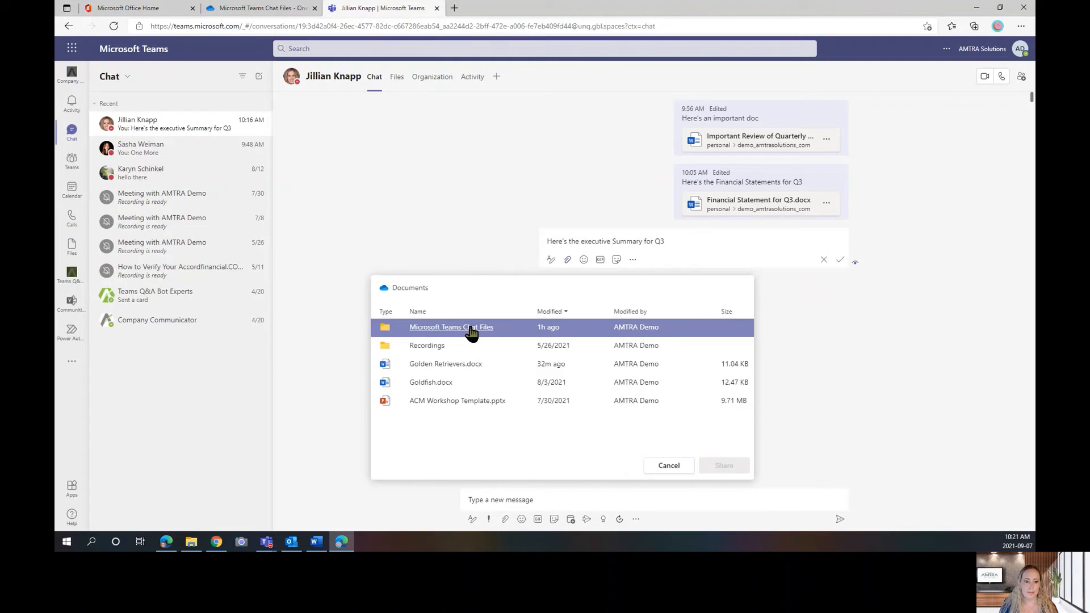
{"action": "double_click", "coordinate": [451, 327]}
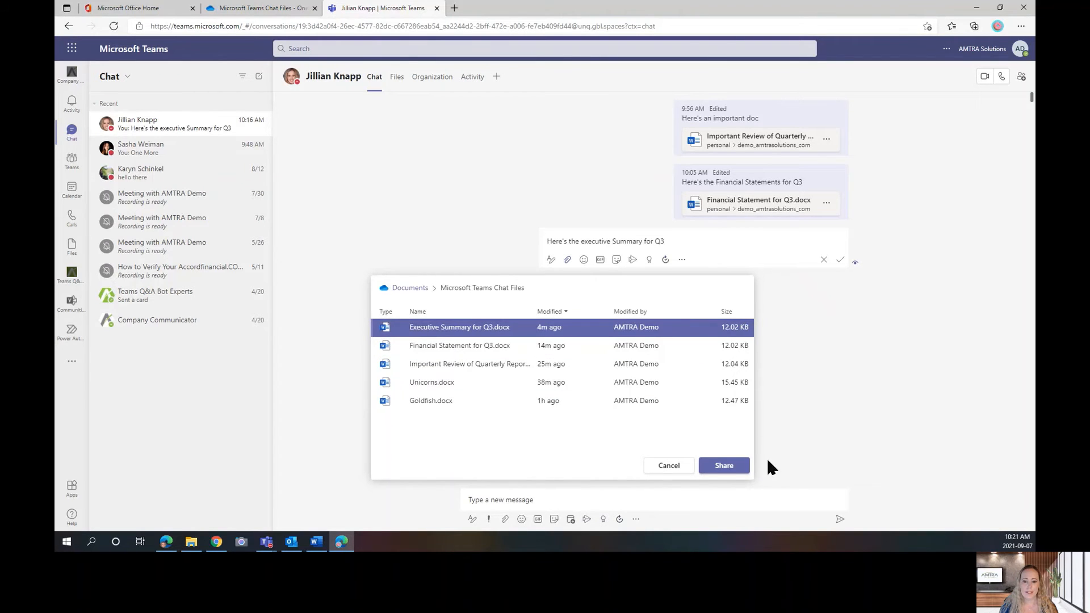
{"action": "left_click", "coordinate": [724, 466]}
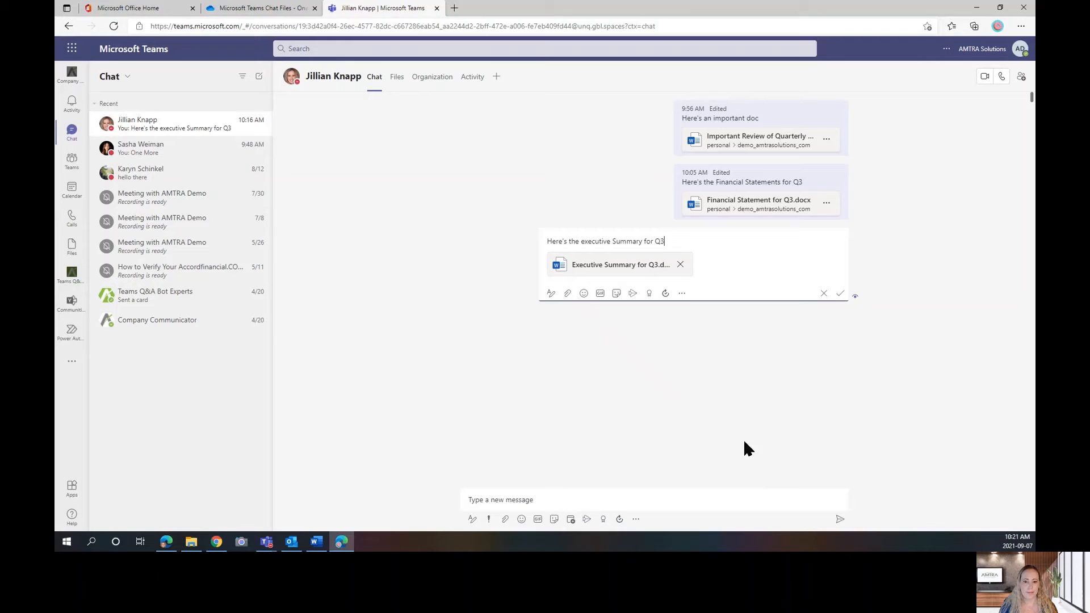
{"action": "mouse_move", "coordinate": [840, 294]}
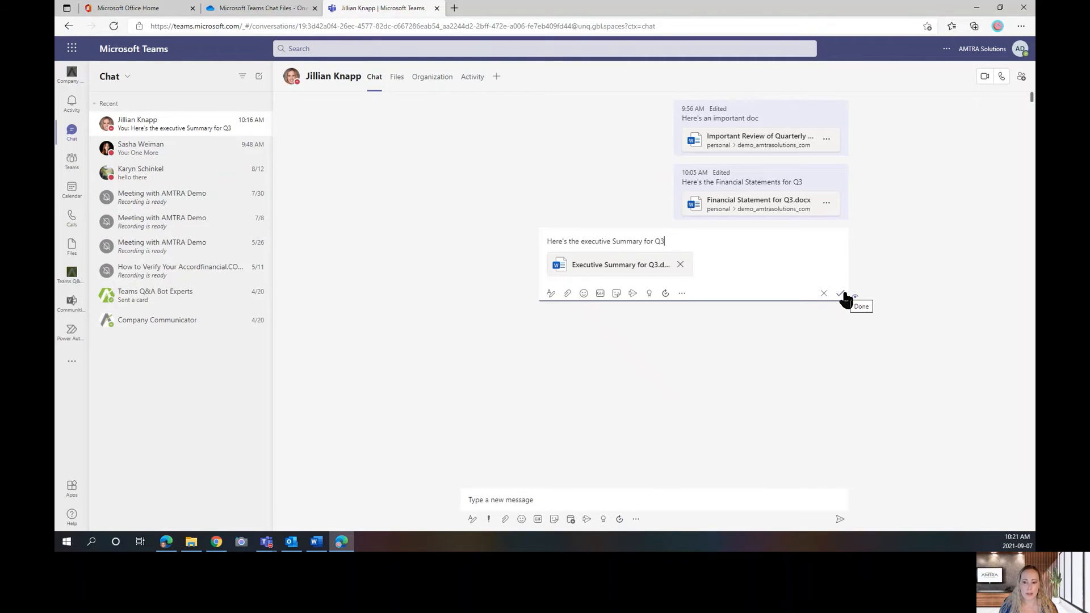
{"action": "left_click", "coordinate": [840, 293]}
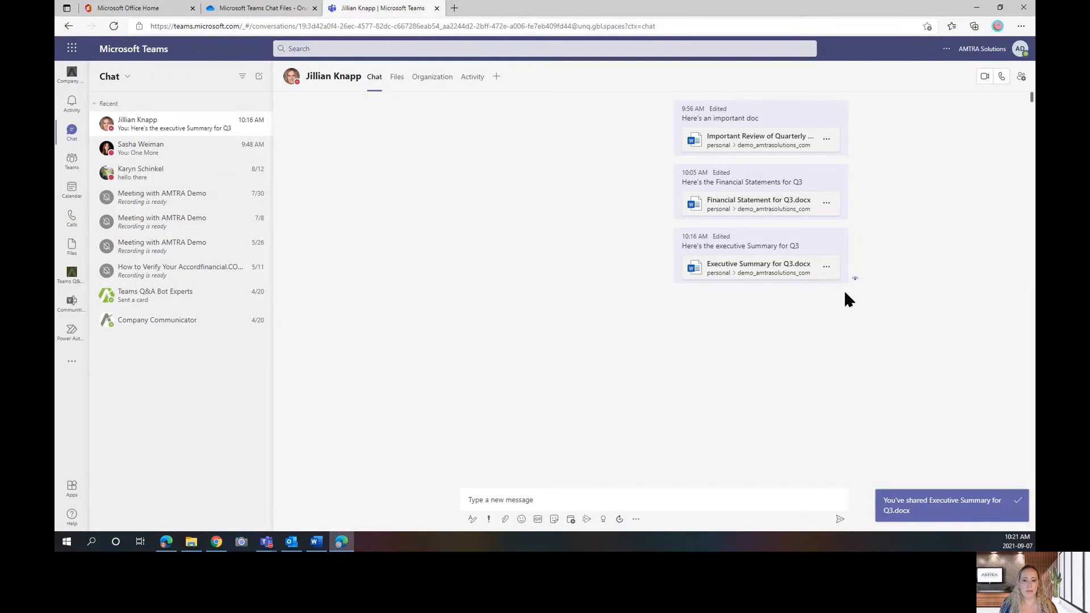
{"action": "mouse_move", "coordinate": [70, 160]}
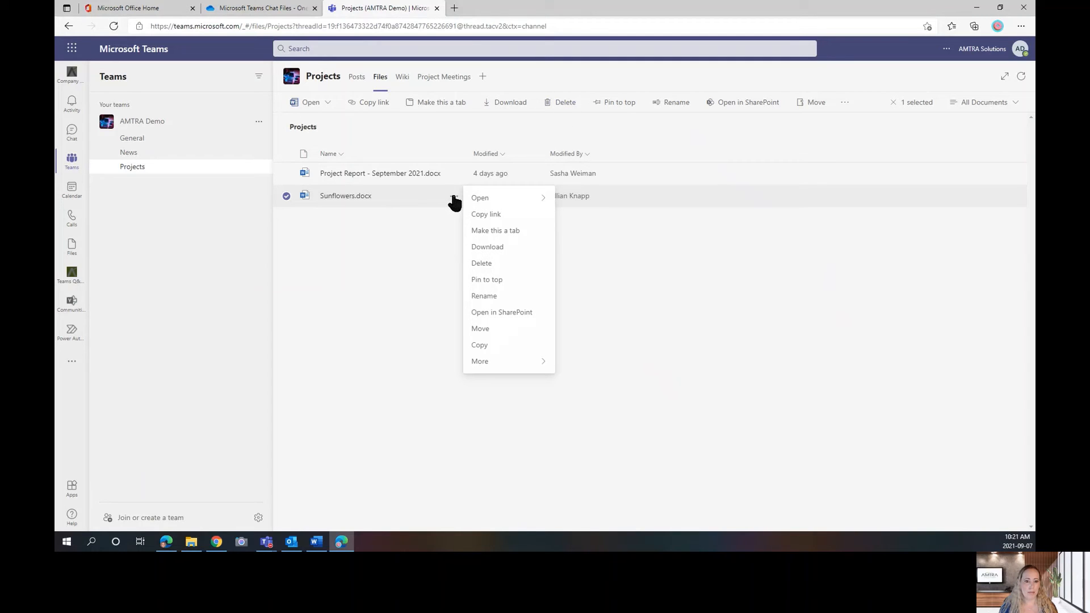
{"action": "mouse_move", "coordinate": [699, 279]}
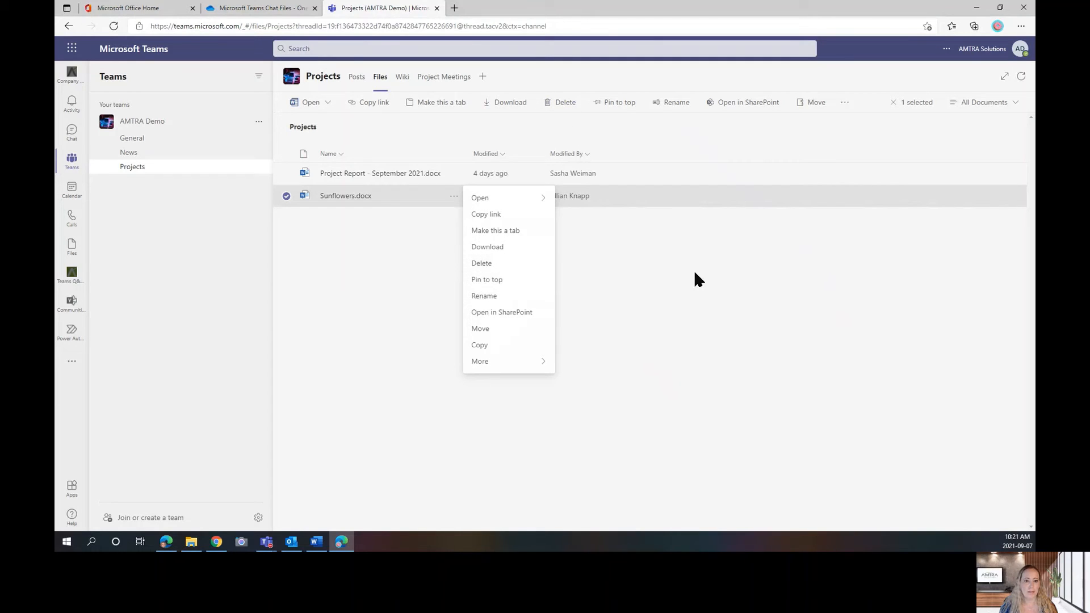
Dismiss Sunflowers.docx's context menu and request its deletion from the toolbar.
{"action": "left_click", "coordinate": [511, 136]}
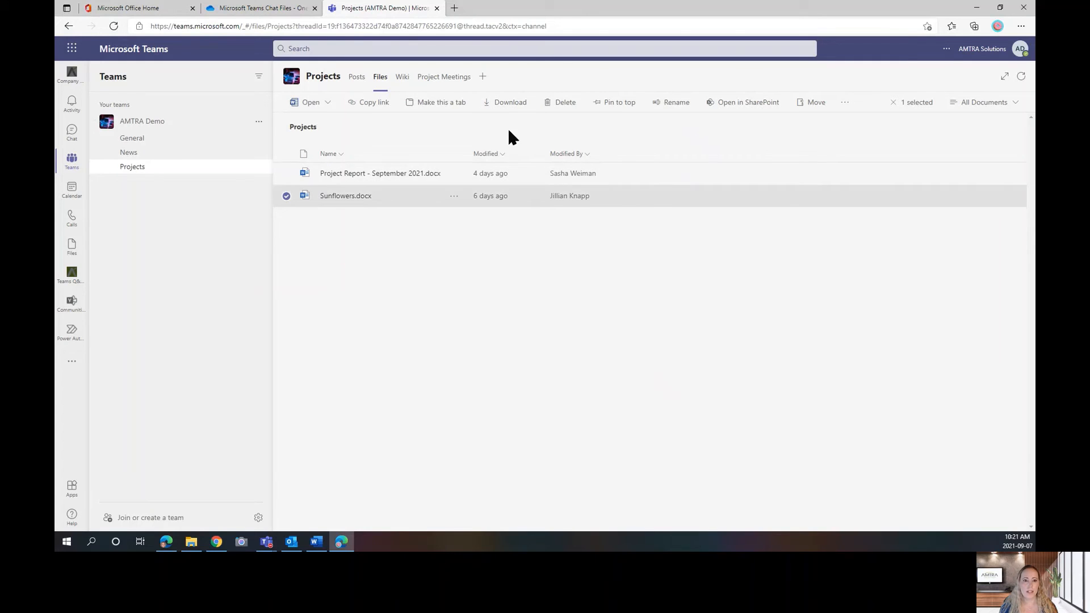
{"action": "left_click", "coordinate": [565, 102]}
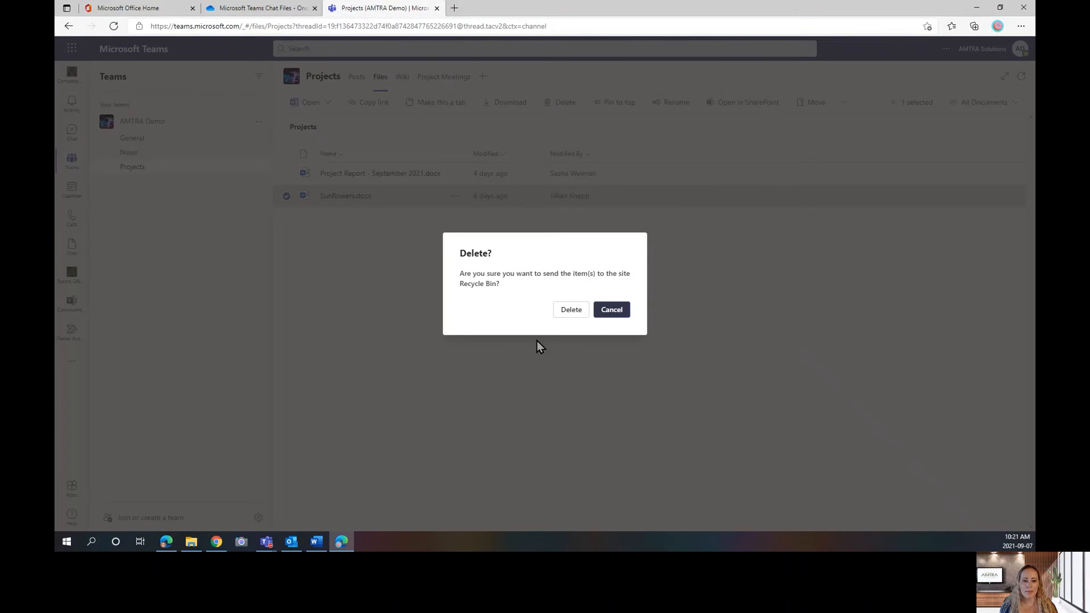
{"action": "mouse_move", "coordinate": [571, 309]}
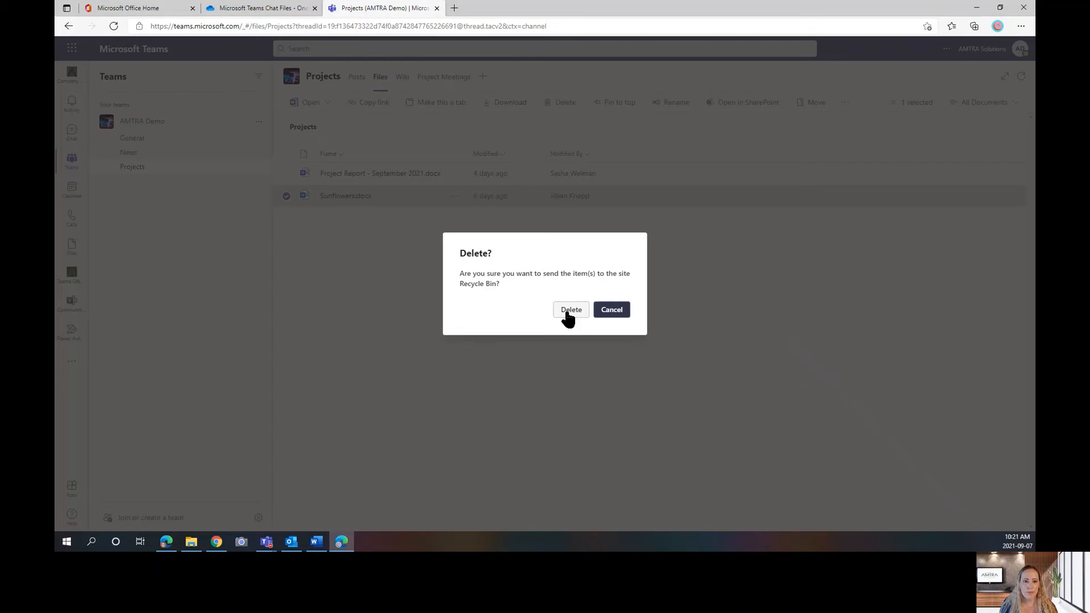
Confirm deleting Sunflowers.docx from the Projects channel files.
{"action": "left_click", "coordinate": [571, 310]}
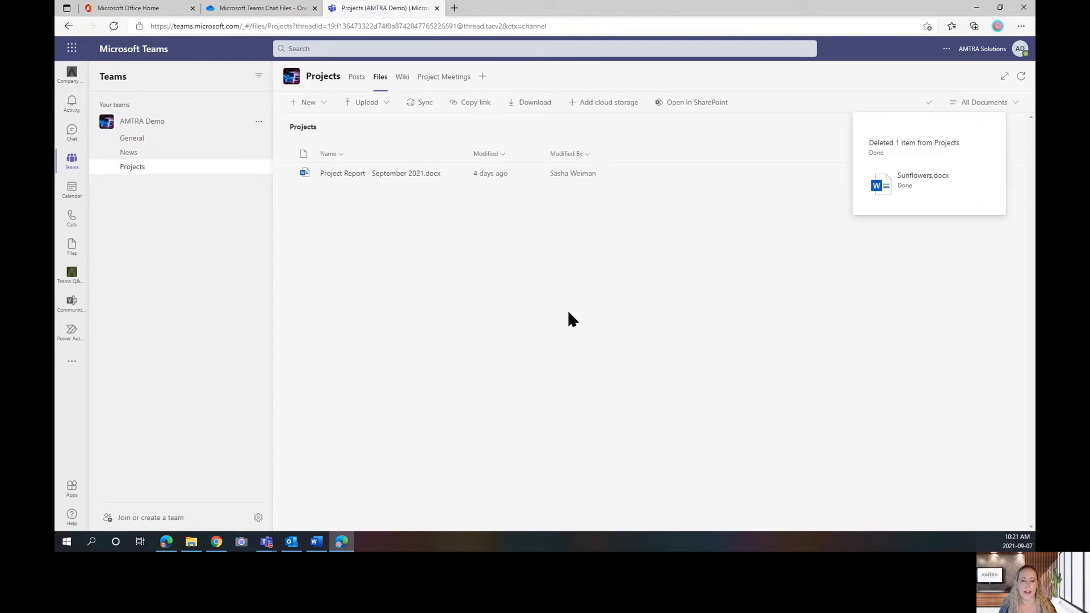
{"action": "mouse_move", "coordinate": [324, 114]}
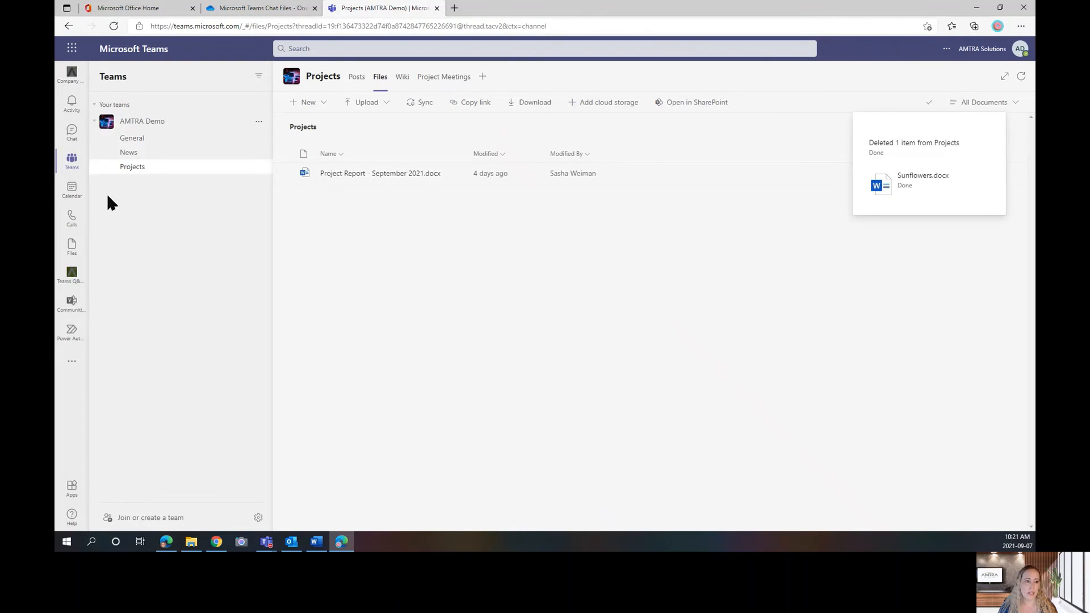
{"action": "mouse_move", "coordinate": [925, 309]}
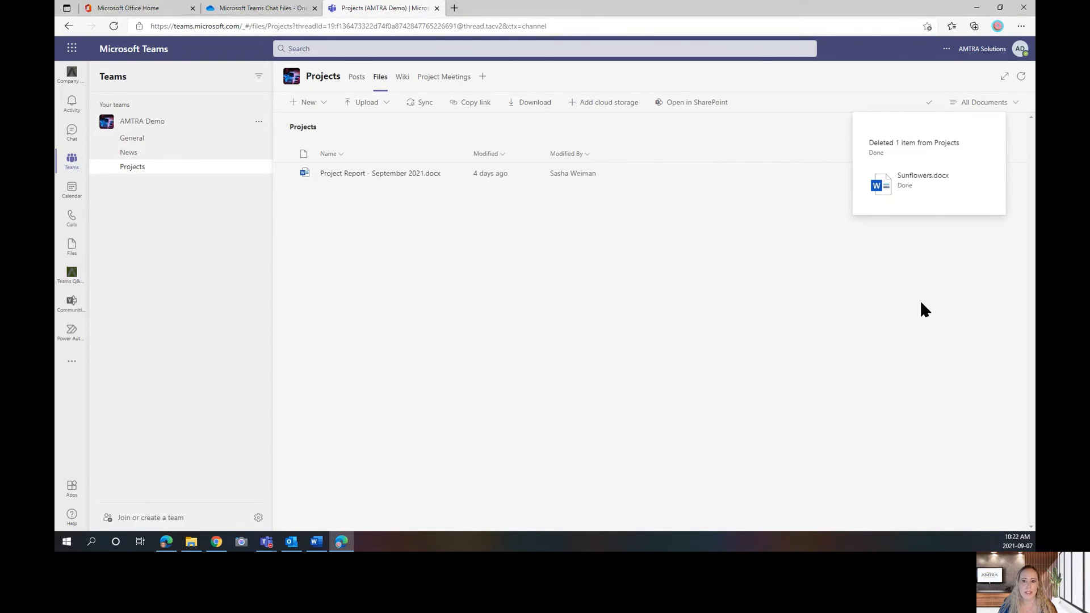
{"action": "mouse_move", "coordinate": [909, 296]}
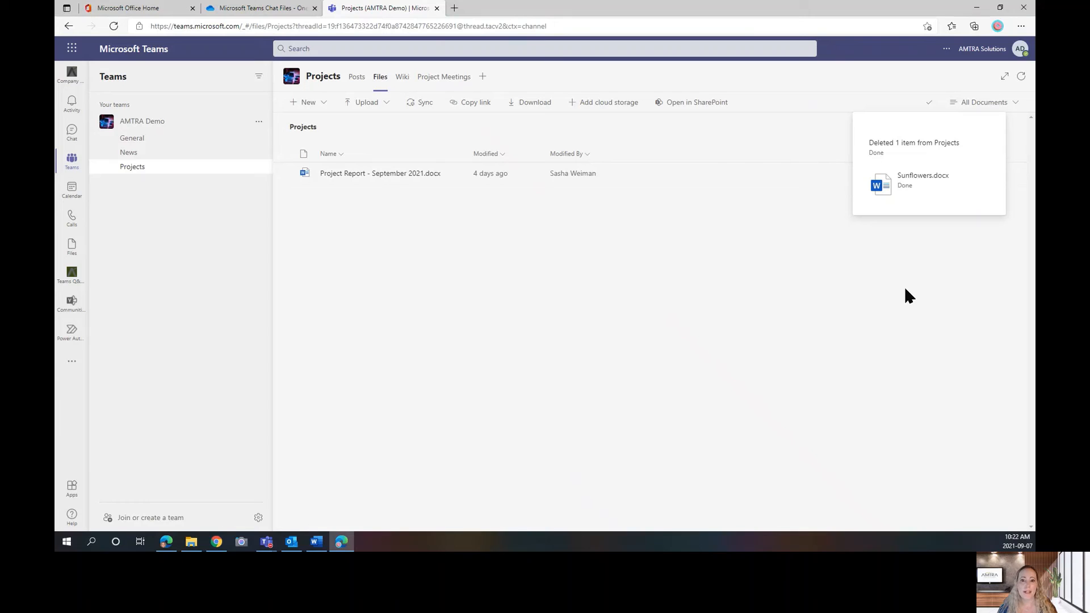
{"action": "mouse_move", "coordinate": [698, 117]}
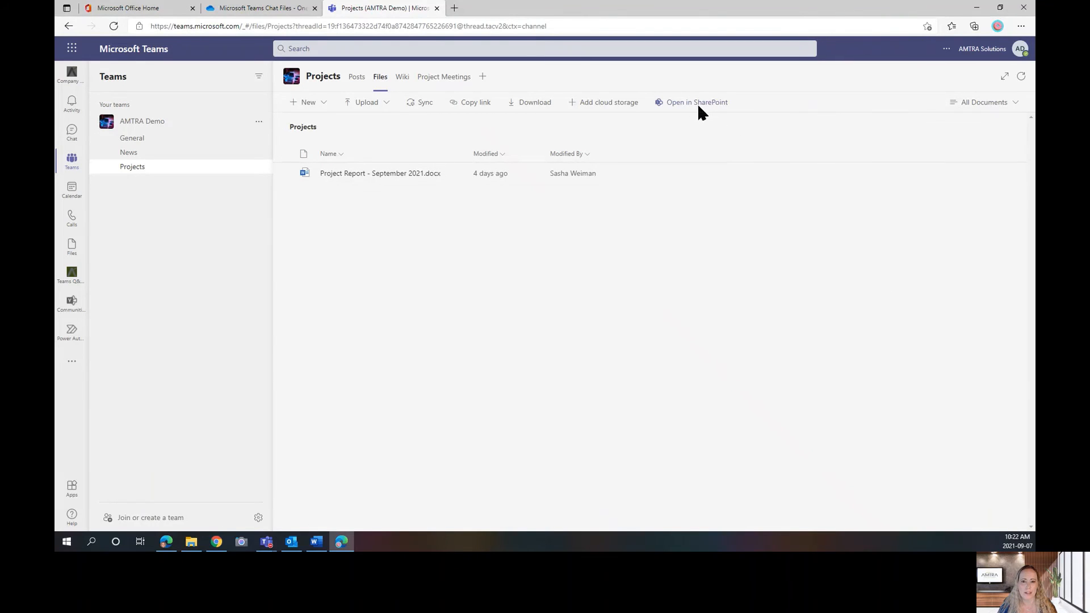
Open the Projects library in SharePoint and restore Sunflowers.docx from the AMTRA Demo recycle bin.
{"action": "left_click", "coordinate": [697, 102]}
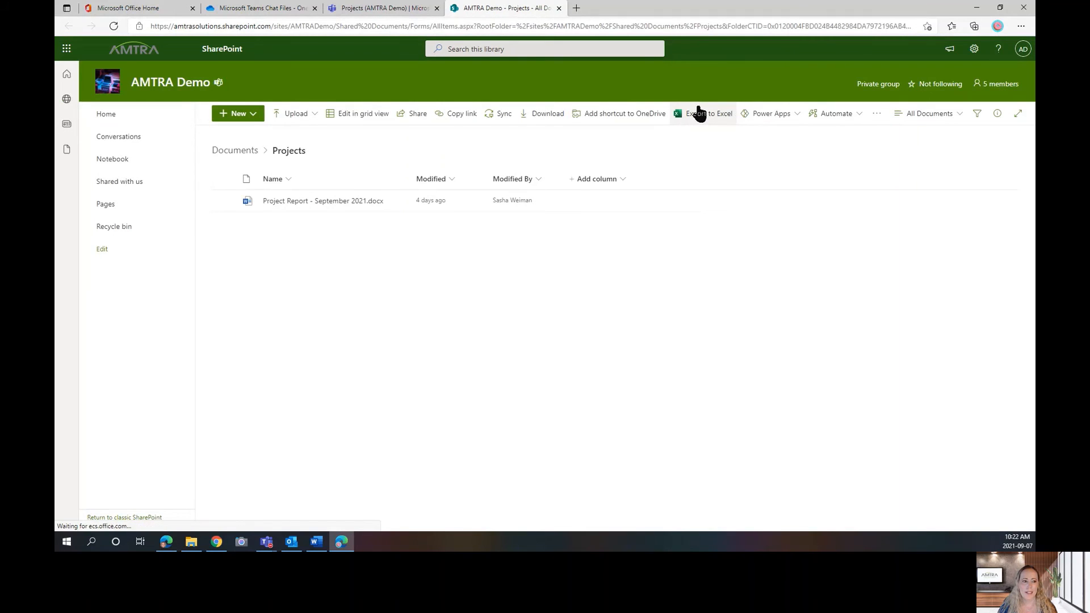
{"action": "mouse_move", "coordinate": [116, 118]}
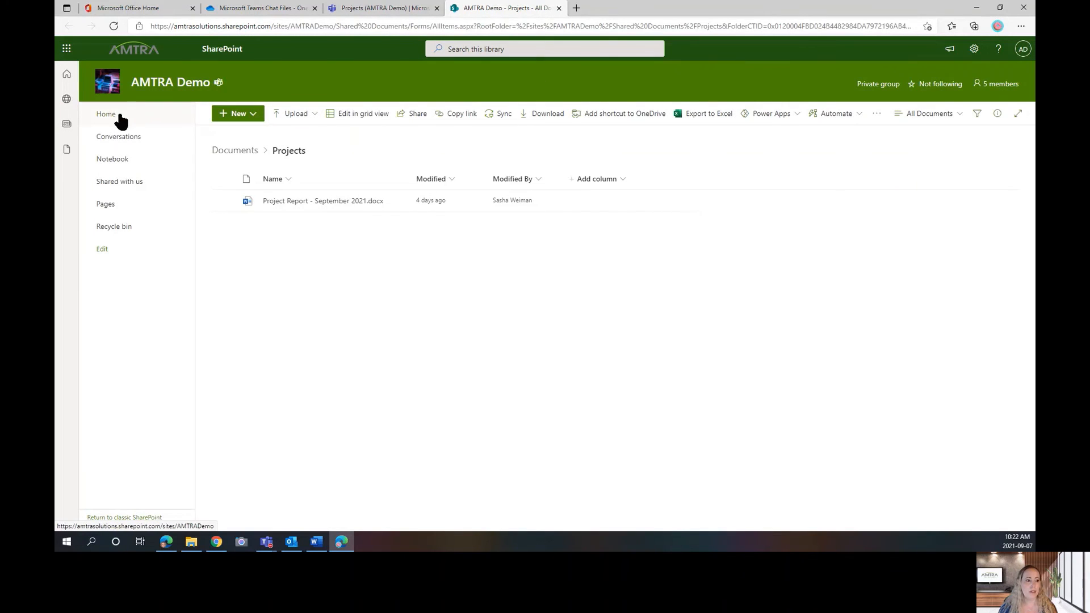
{"action": "mouse_move", "coordinate": [111, 228]}
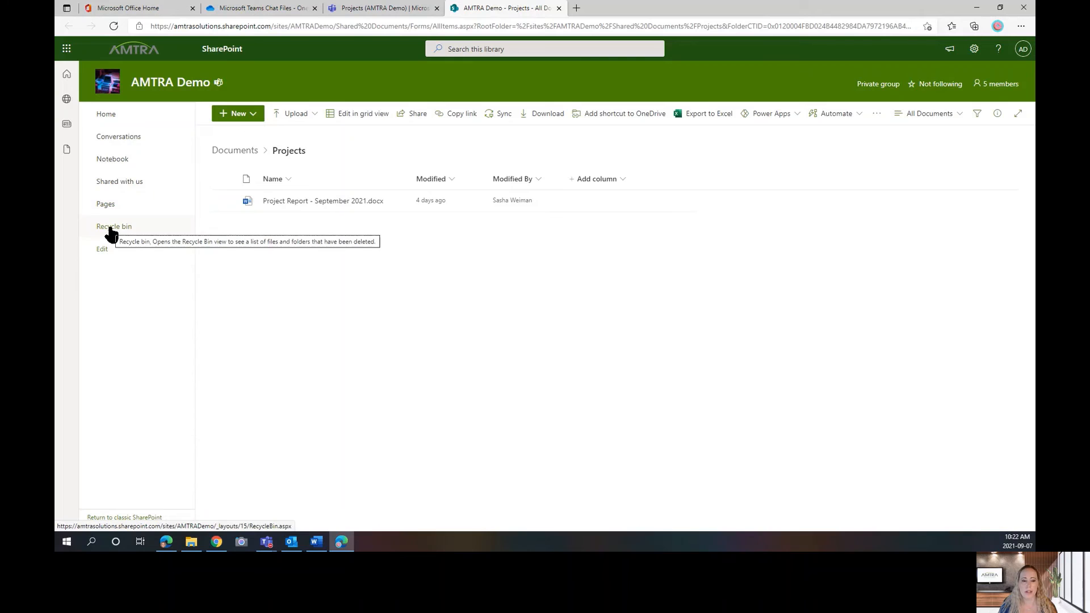
{"action": "left_click", "coordinate": [113, 227]}
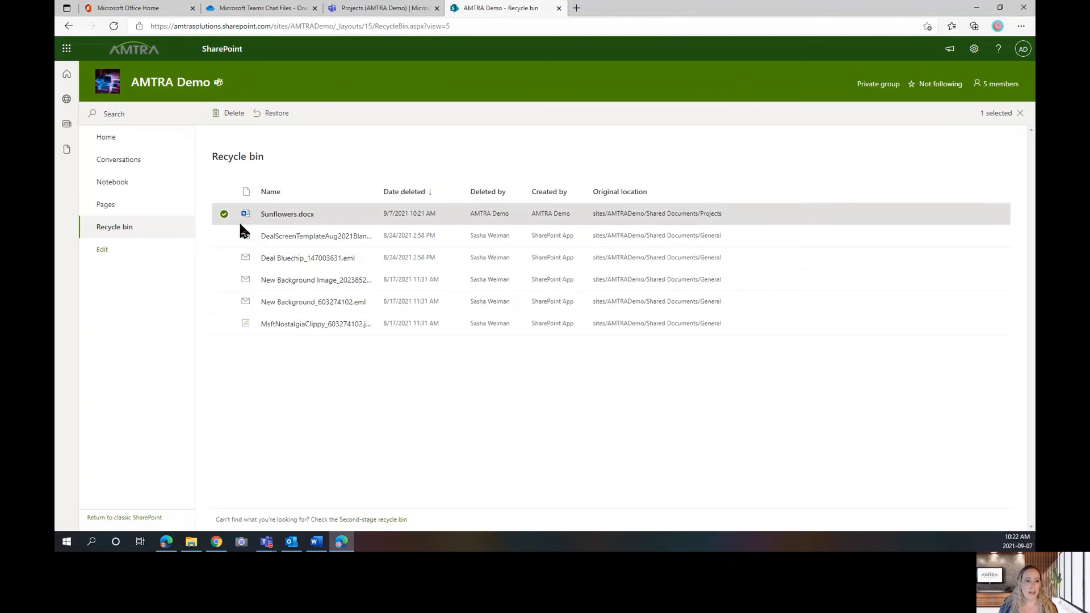
{"action": "mouse_move", "coordinate": [275, 117]}
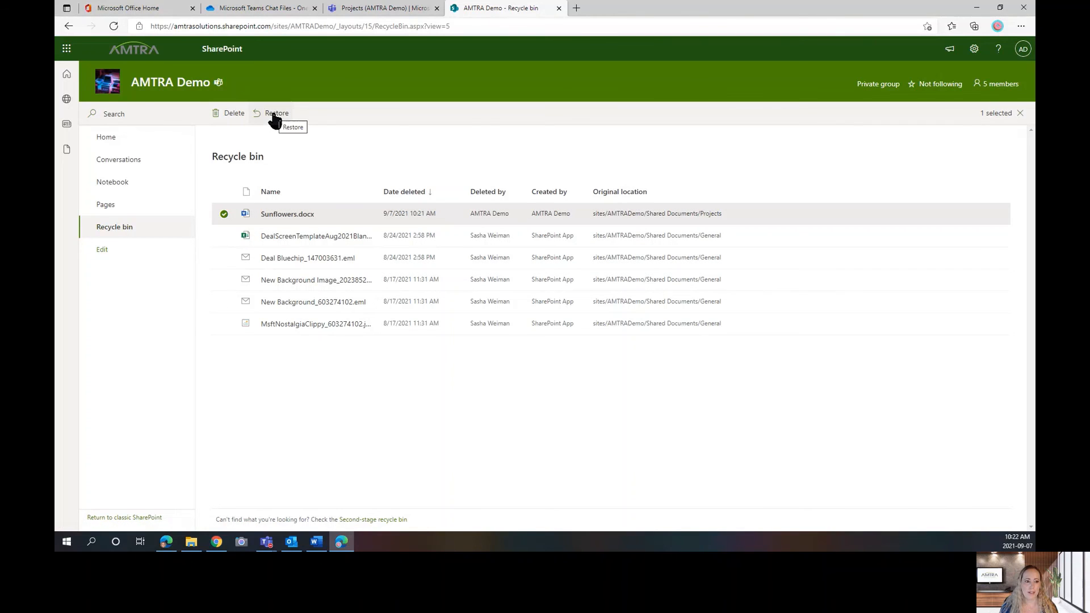
{"action": "left_click", "coordinate": [278, 113]}
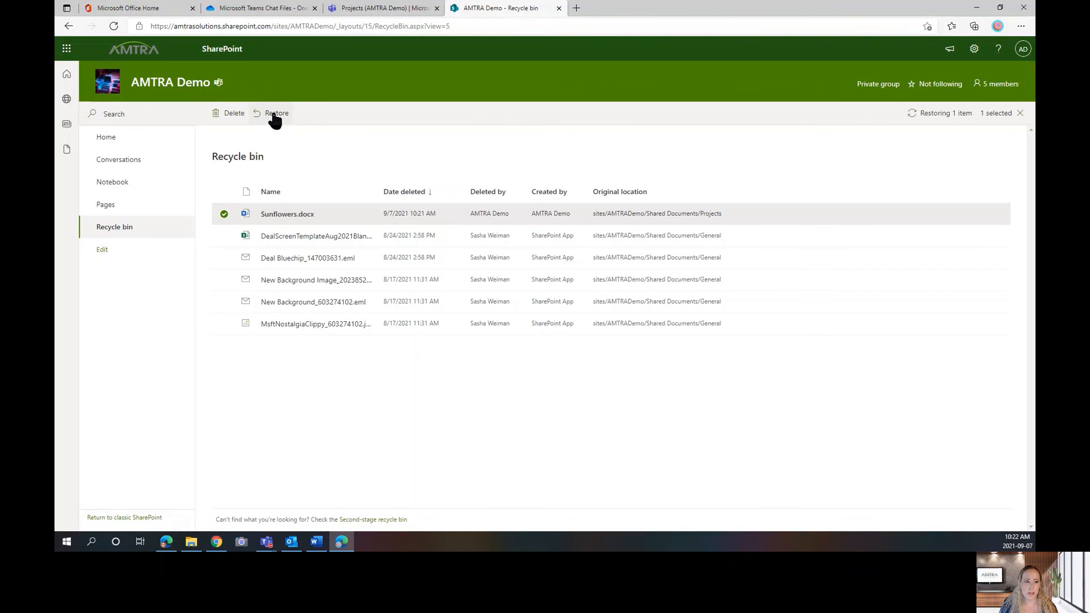
{"action": "left_click", "coordinate": [277, 113]}
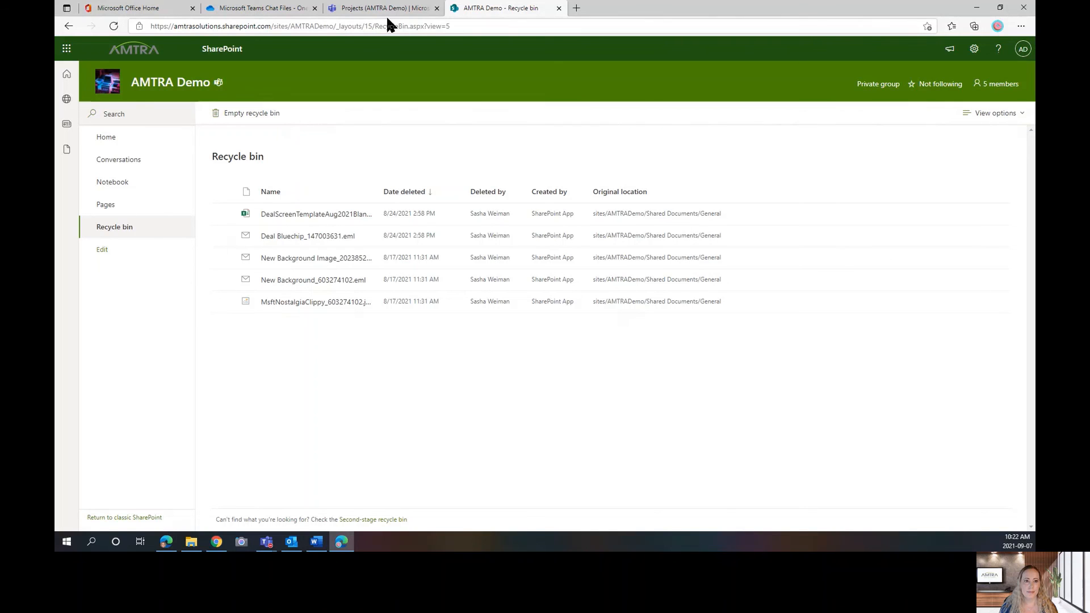
Return to the Teams tab to see Sunflowers.docx listed in the Projects files.
{"action": "left_click", "coordinate": [382, 8]}
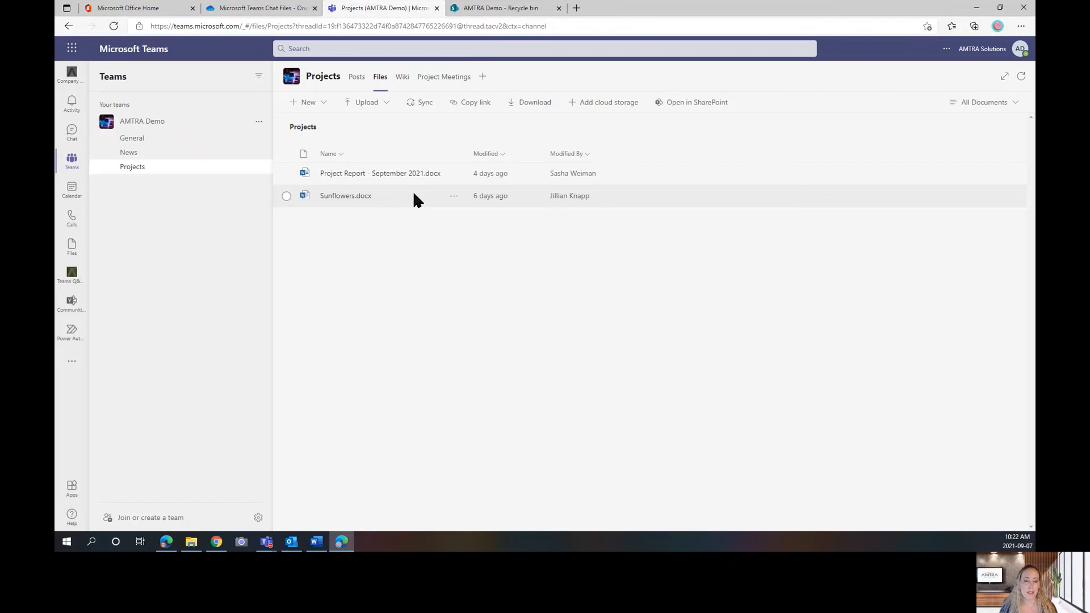
{"action": "mouse_move", "coordinate": [439, 410]}
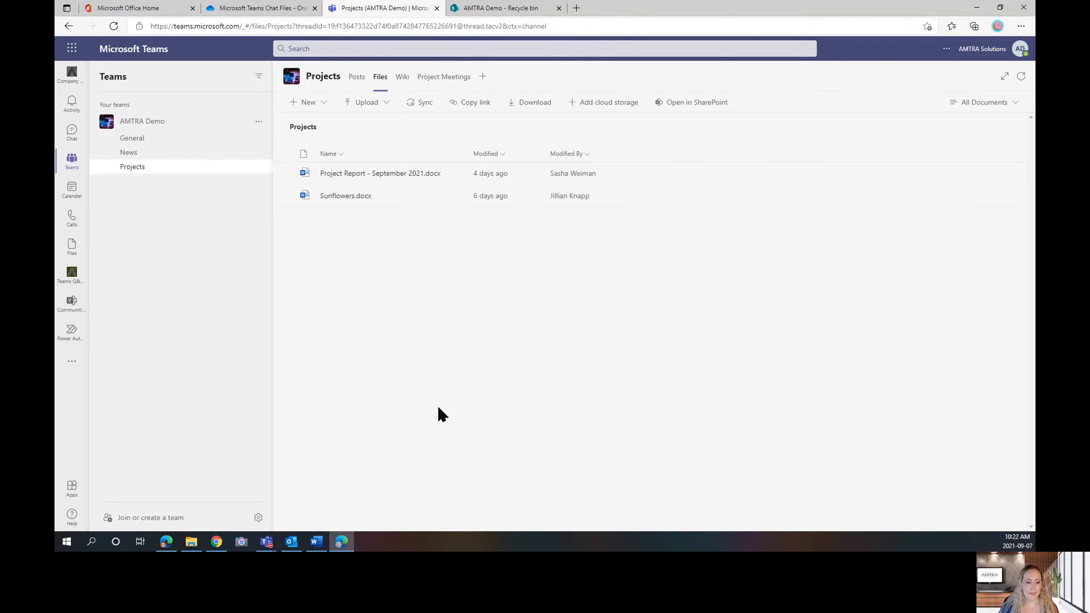